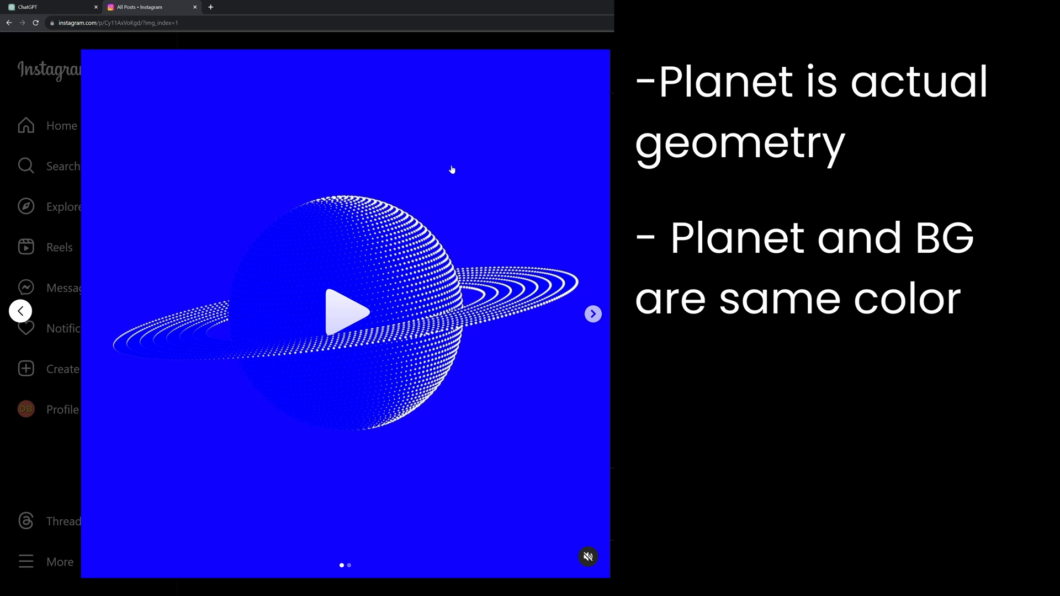
Step: Add a UV sphere and raise its segment count to 100 for a dense planet base
click(350, 312)
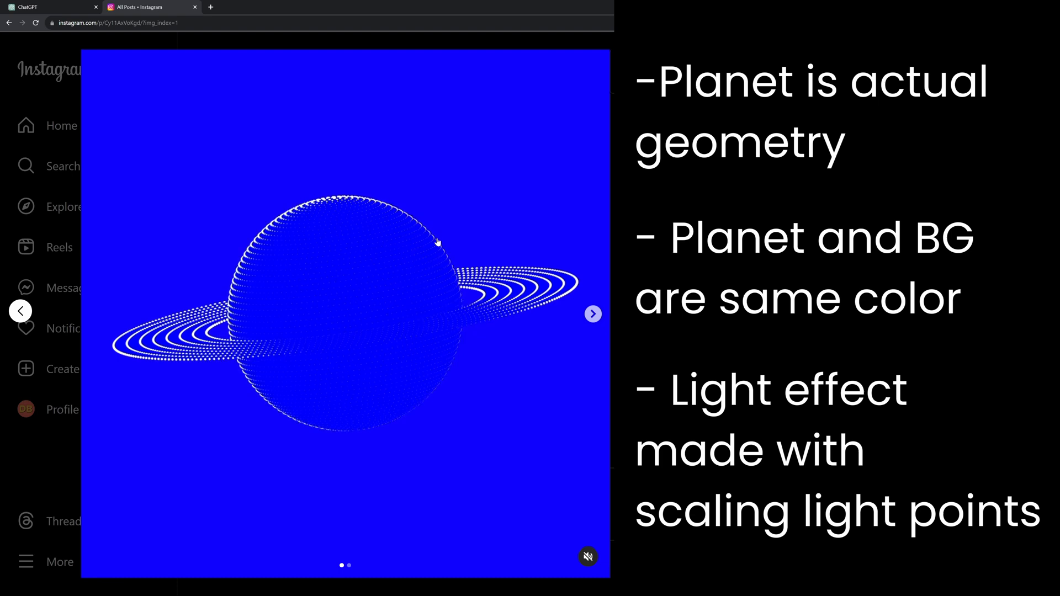
click(346, 312)
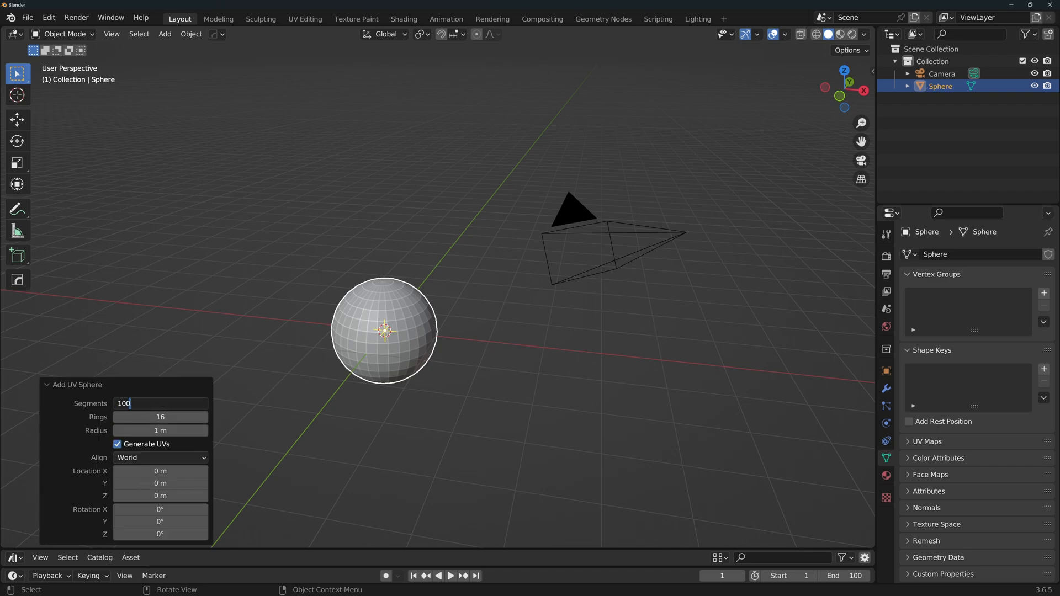
key(tab)
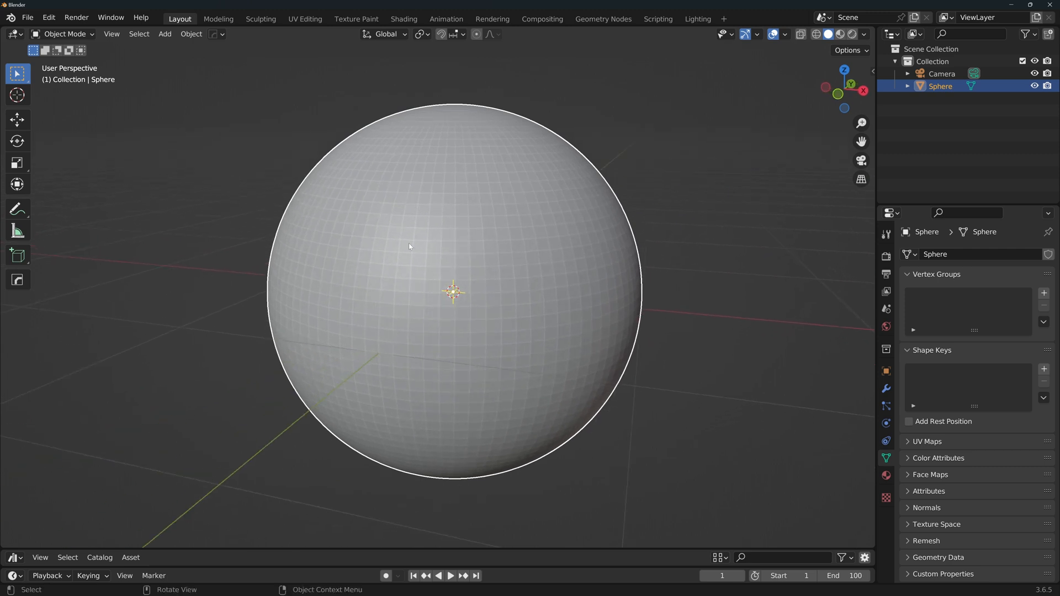
mouse_move(411, 215)
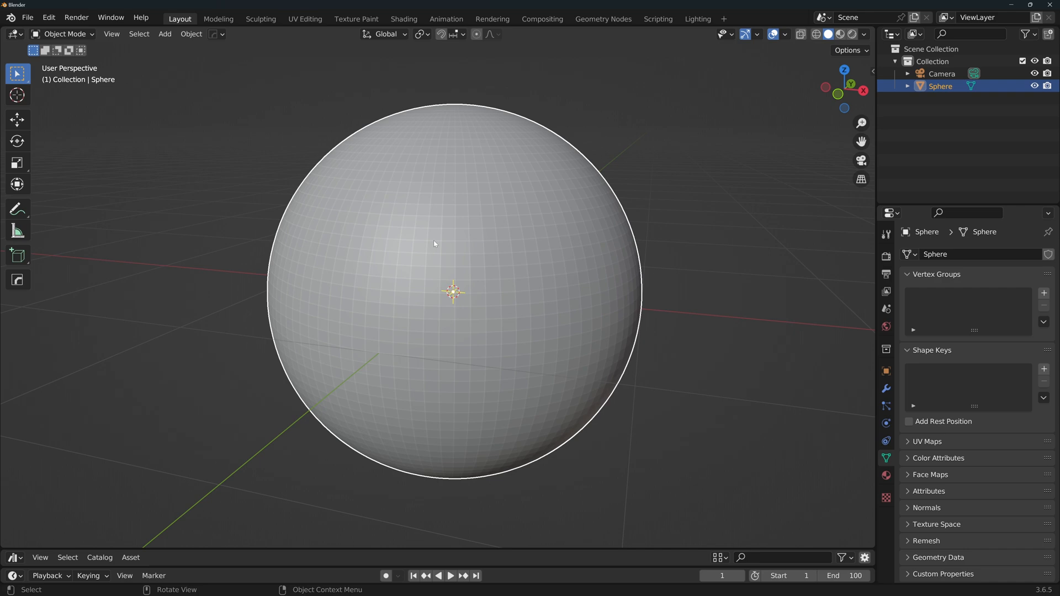
Step: In Edit Mode with edge select, pick alternating horizontal edge rings via Select Loops > Edge Rings
key(Tab)
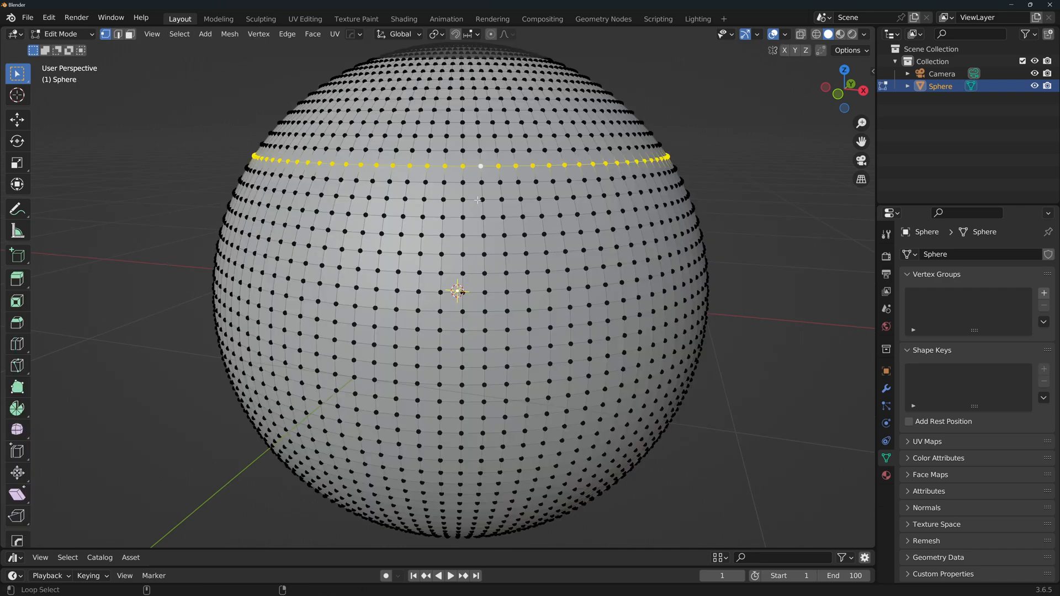
click(459, 200)
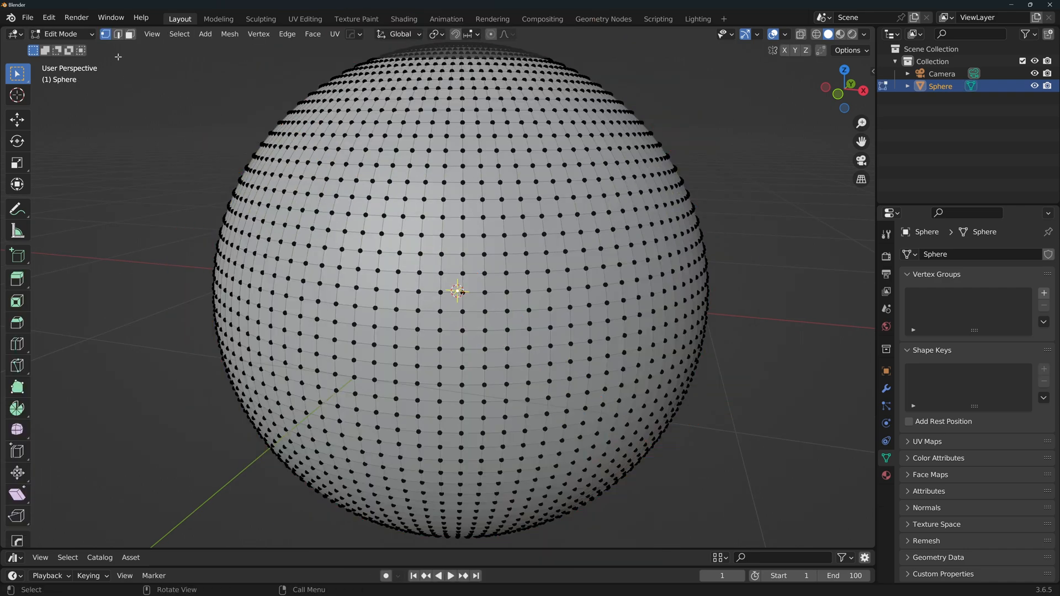
click(119, 35)
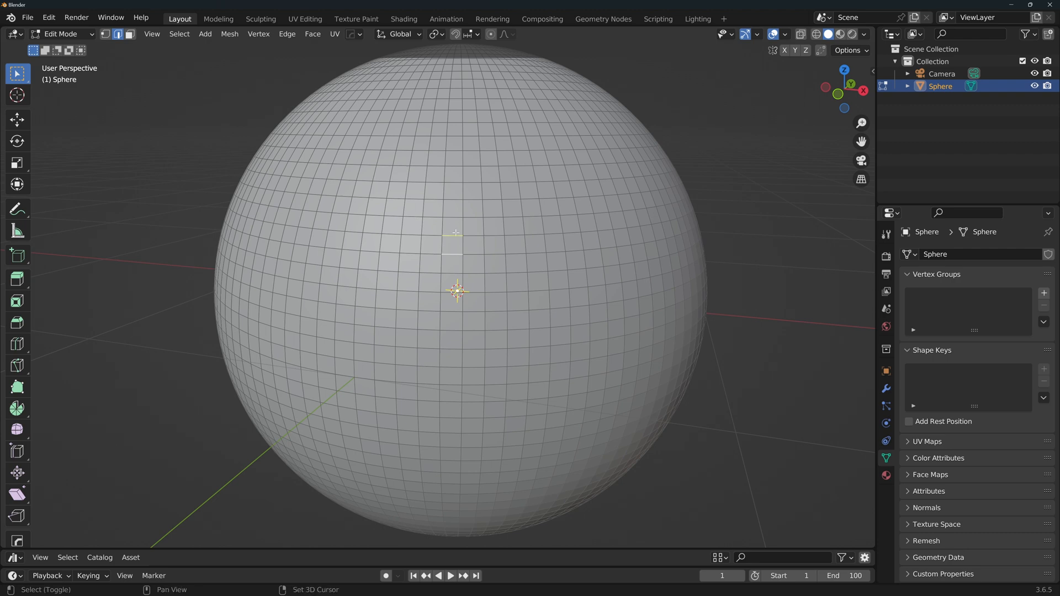
click(179, 34)
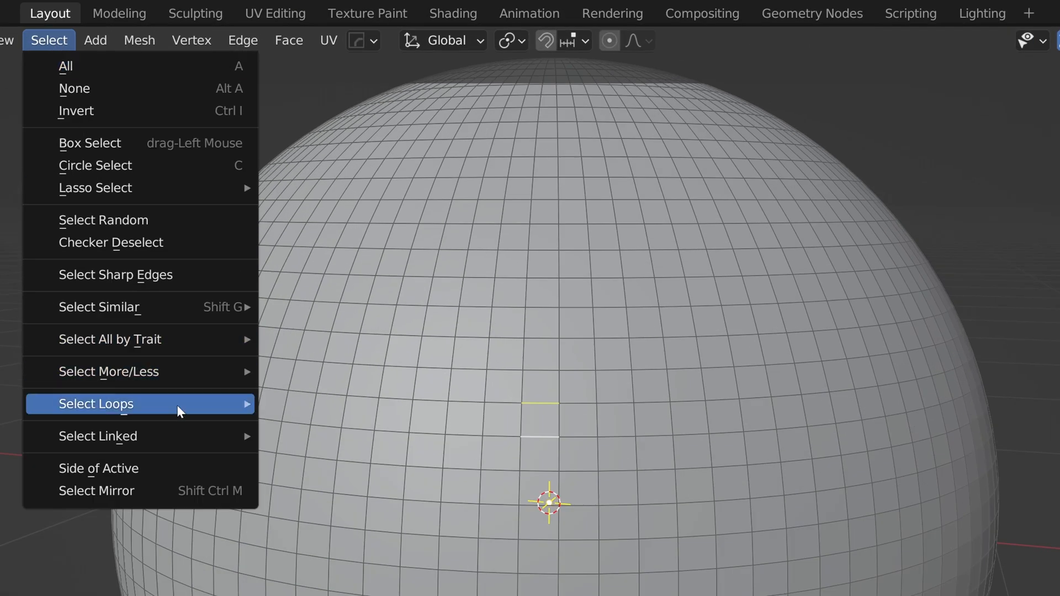
click(95, 404)
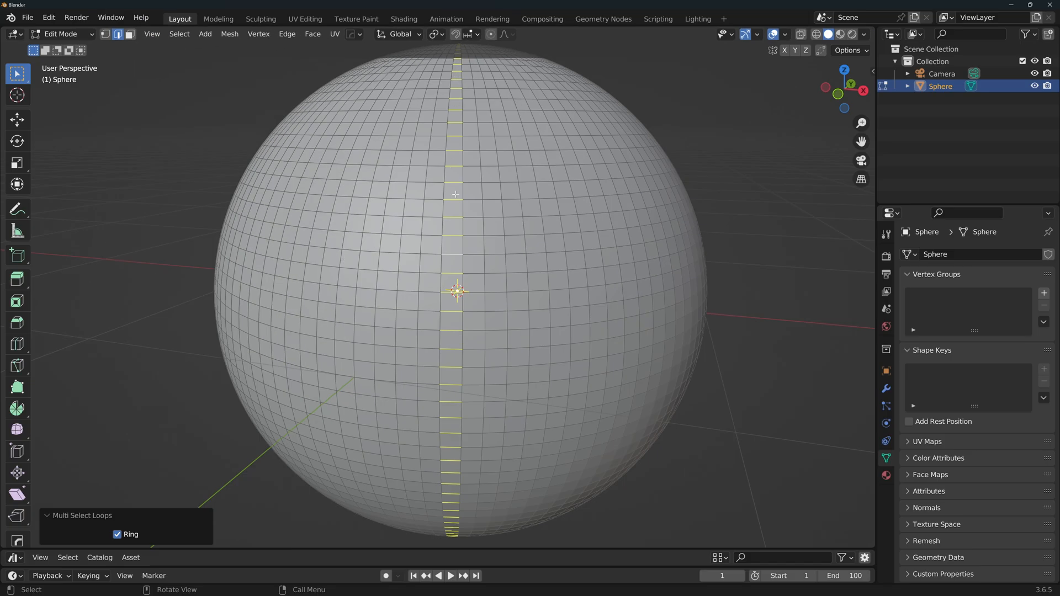
click(179, 34)
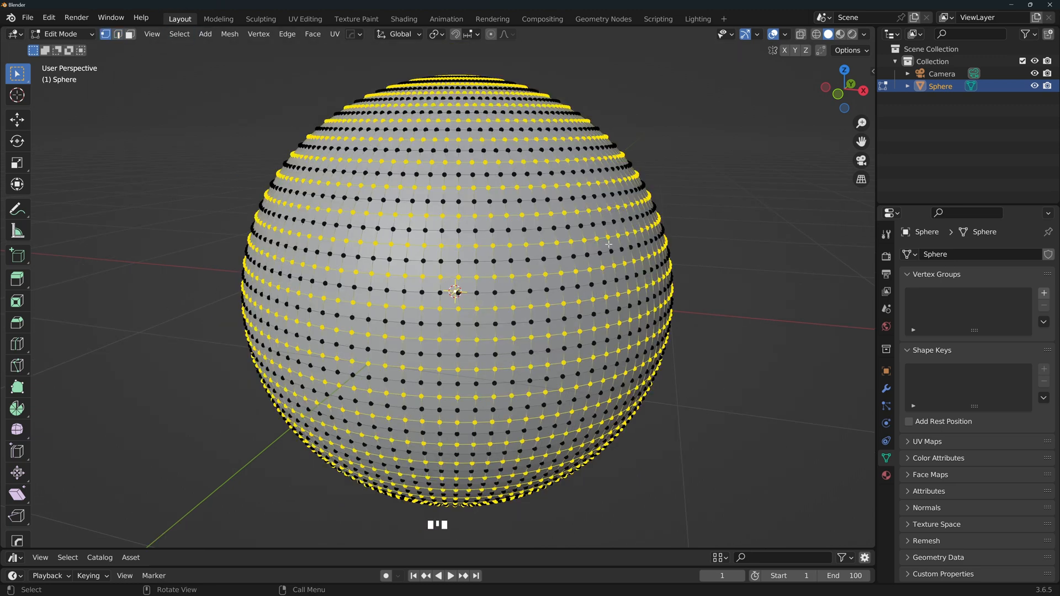
Step: Rotate the selected rings about Z to stagger the dots and store them in a vertex group
key(r)
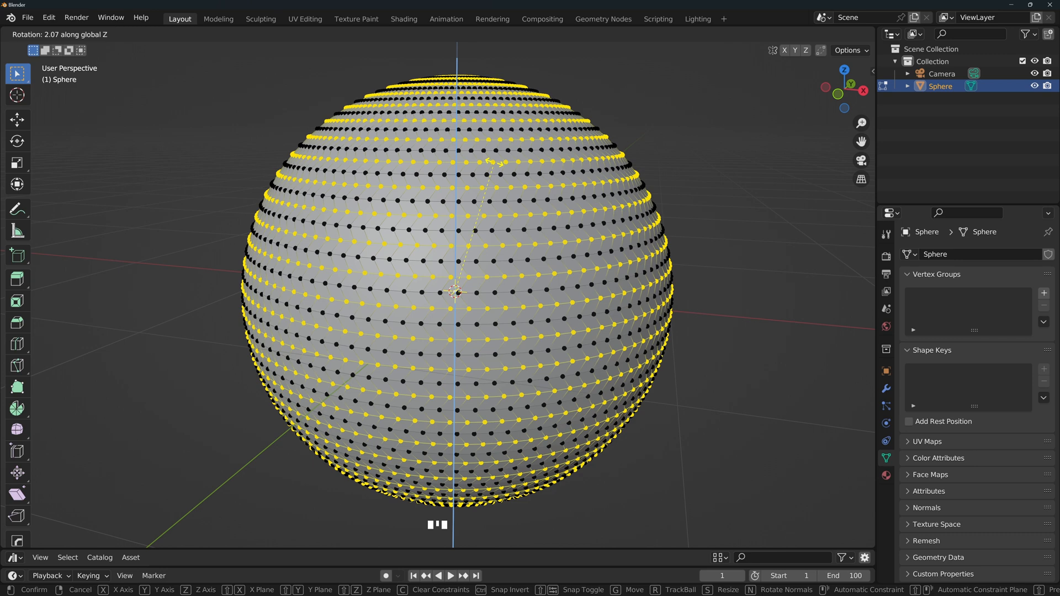
click(1043, 292)
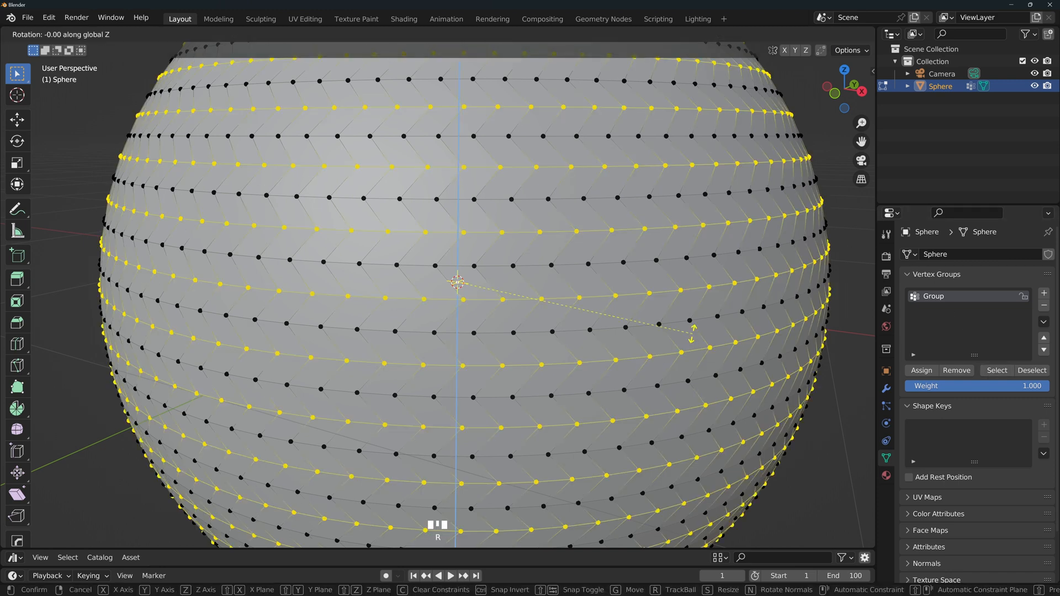
key(Tab)
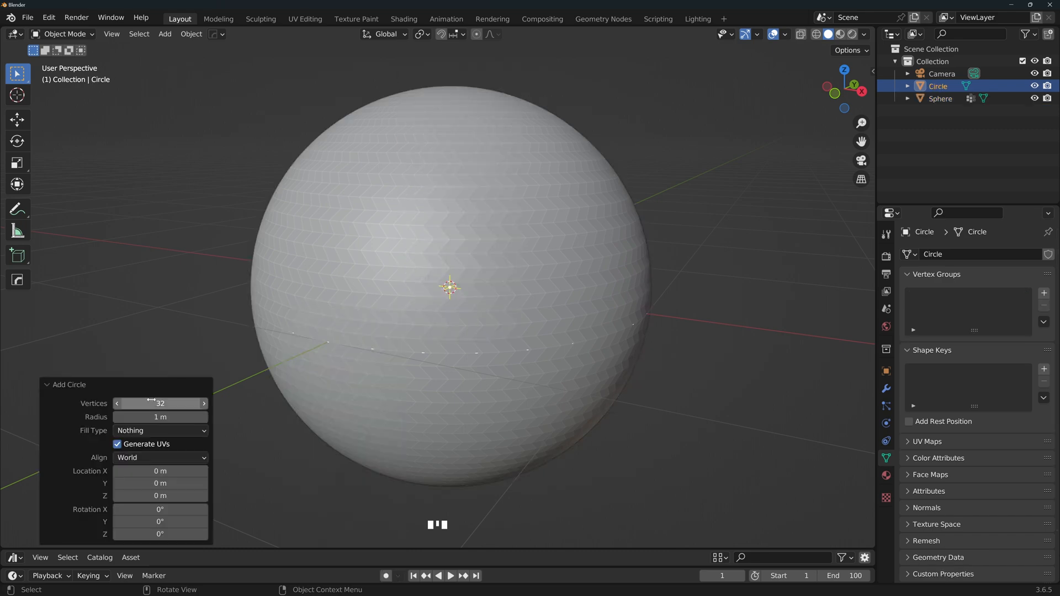
Step: From top view, extrude and scale the 200-vertex circle into a wide flat ring around the sphere
key(numpad_7)
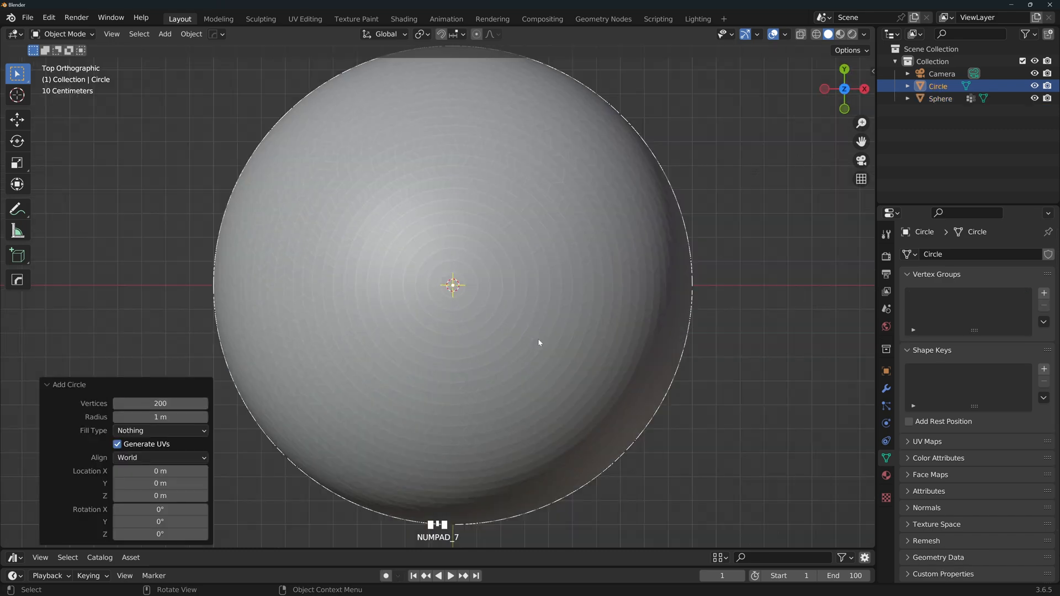
key(s)
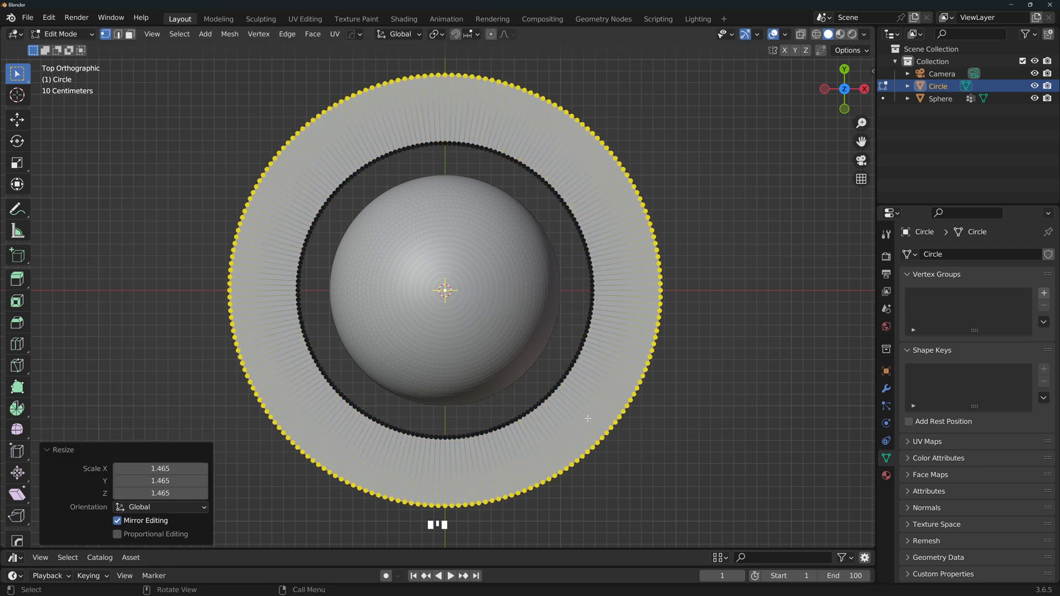
mouse_move(574, 411)
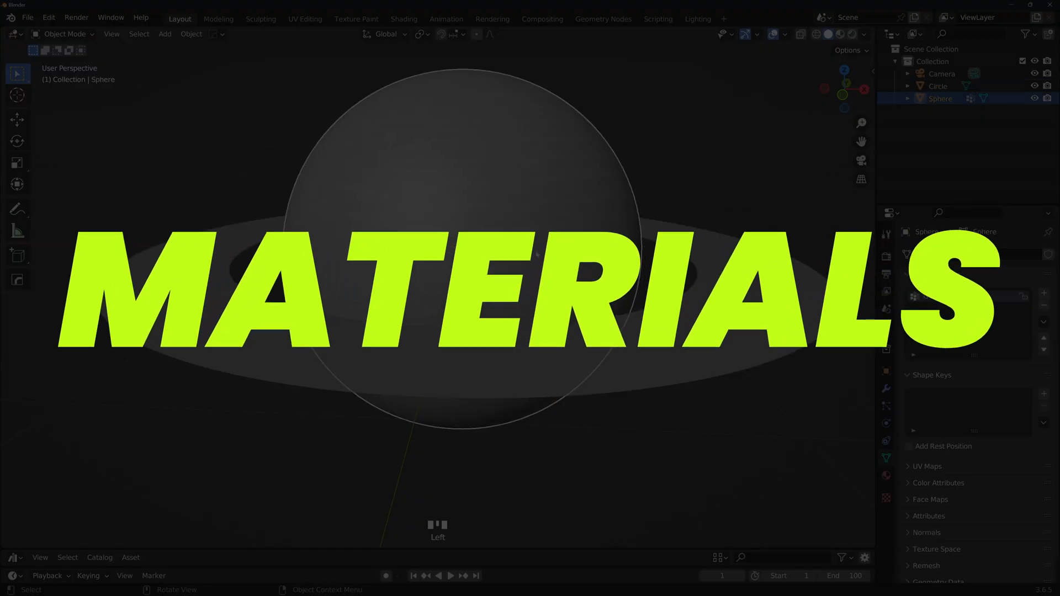
Step: Create a new material named Planet on the sphere and move to the Shading workspace
click(884, 474)
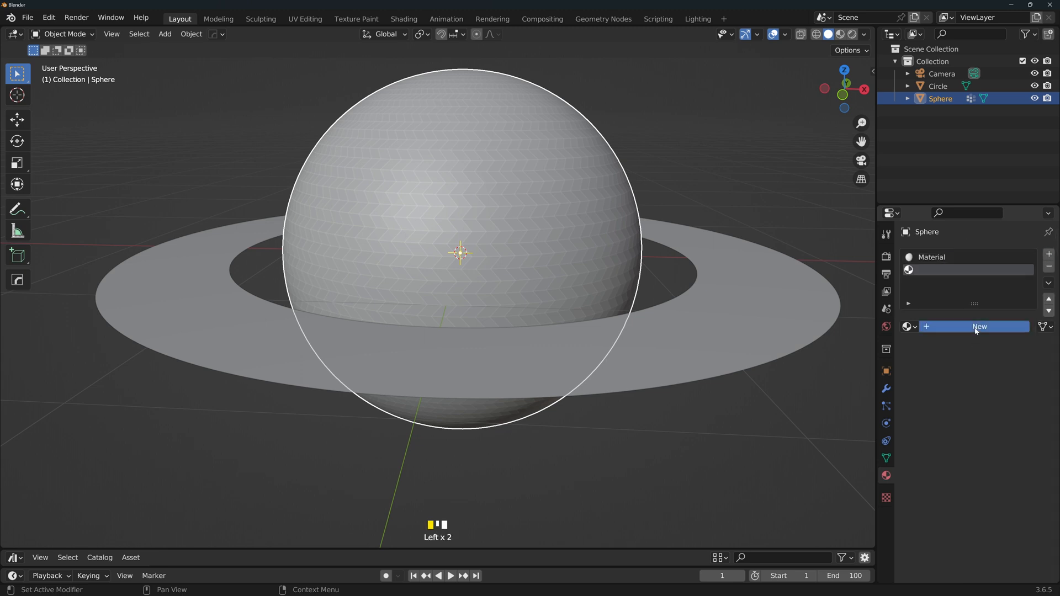
click(978, 327)
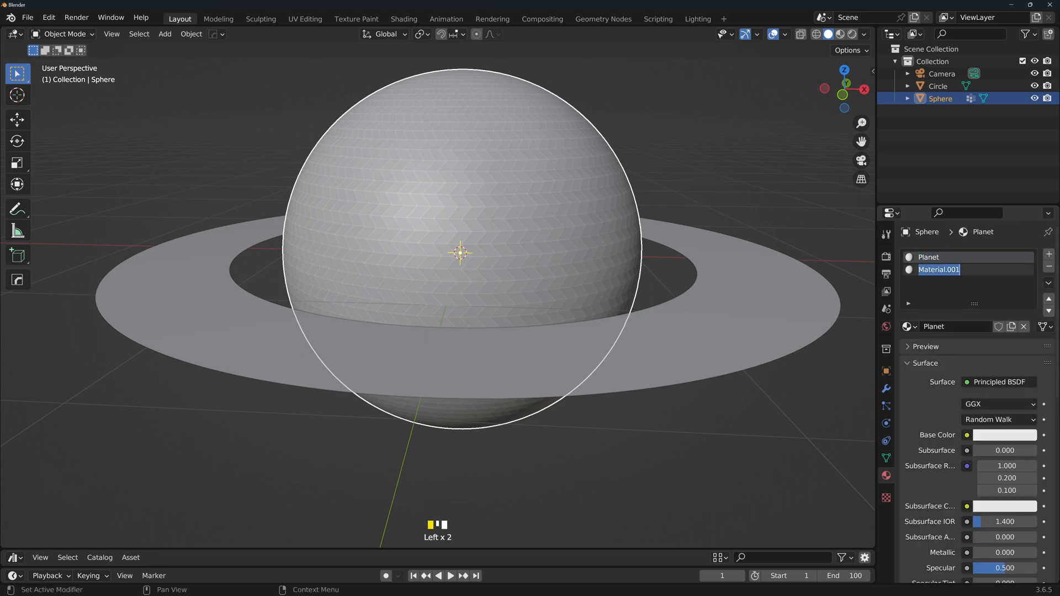
click(404, 19)
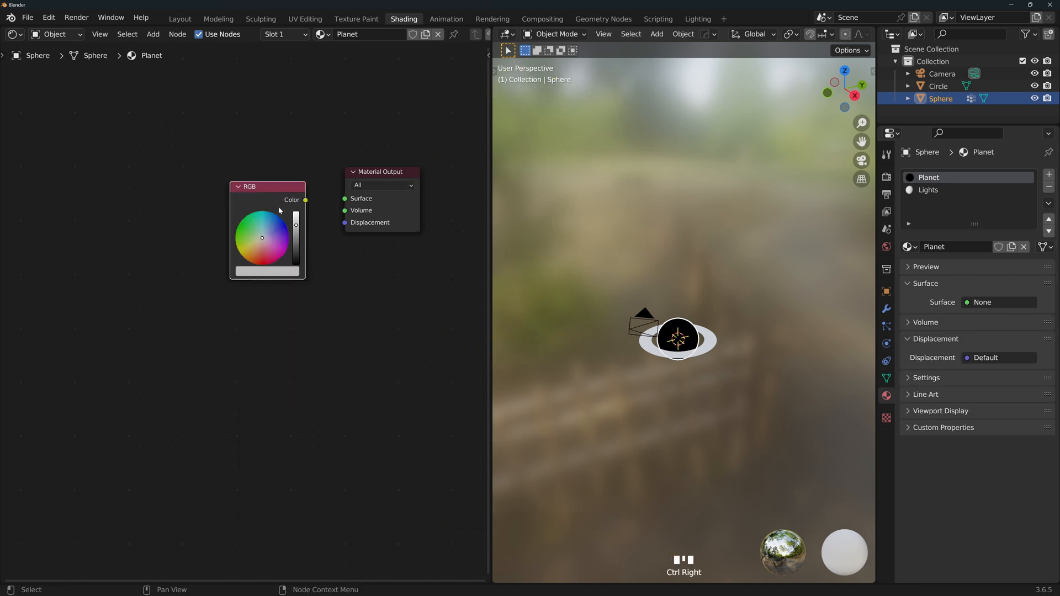
Step: Wire a blue RGB node into the Planet material's surface and assign Planet to the ring
drag(305, 200, 369, 184)
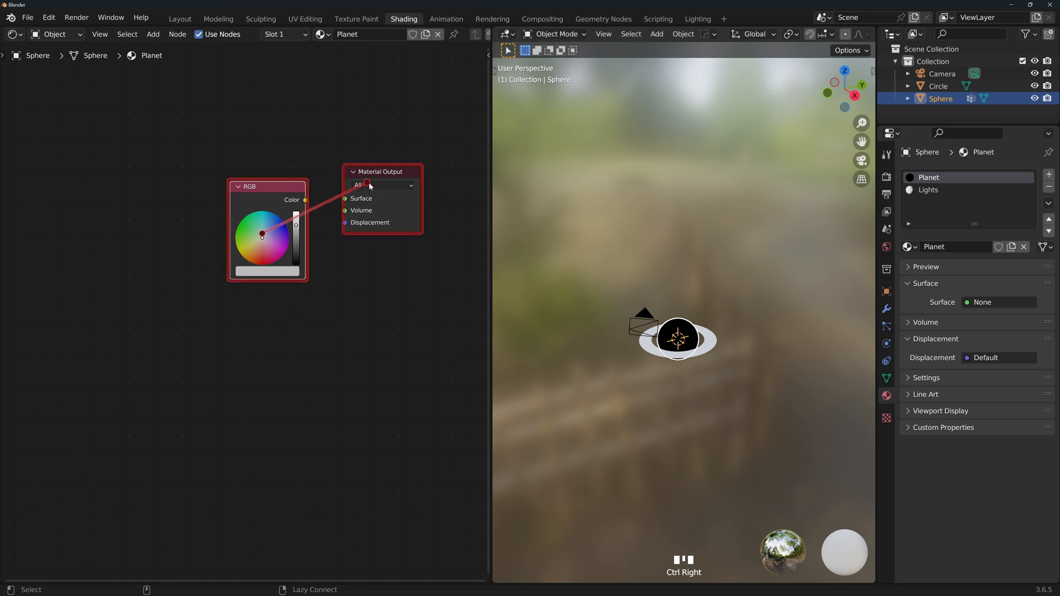
drag(305, 199, 345, 197)
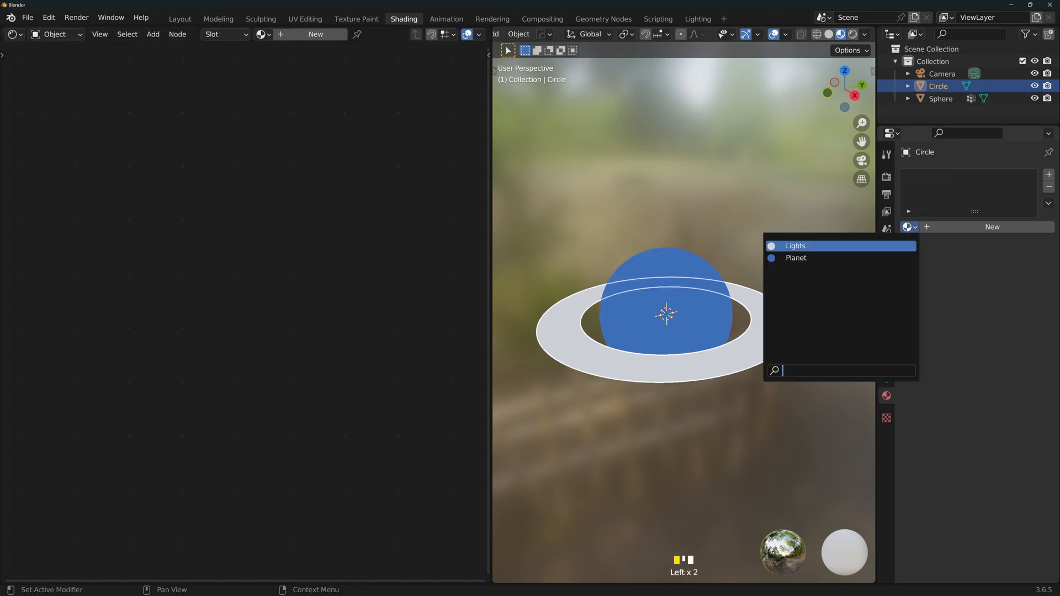
click(796, 257)
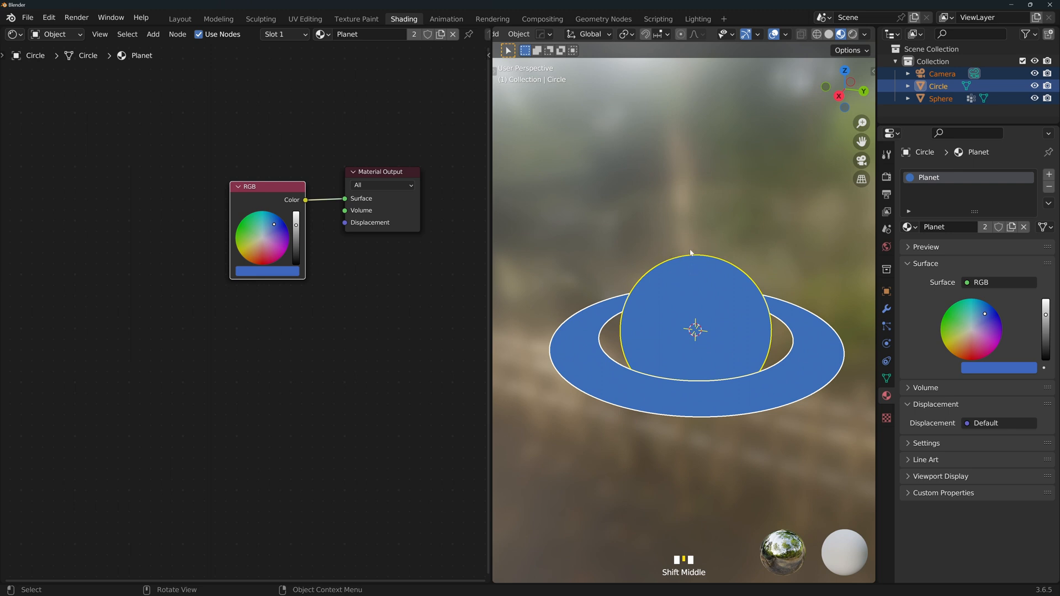
click(603, 18)
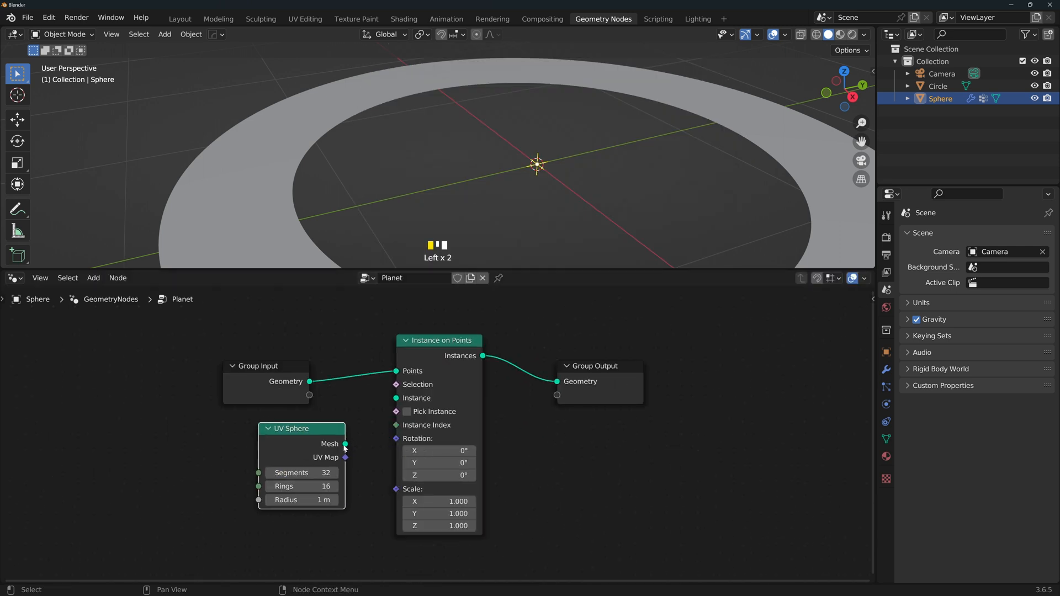
Step: Instance UV spheres on the planet's points and set the scene length unit to centimeters
drag(345, 443, 395, 399)
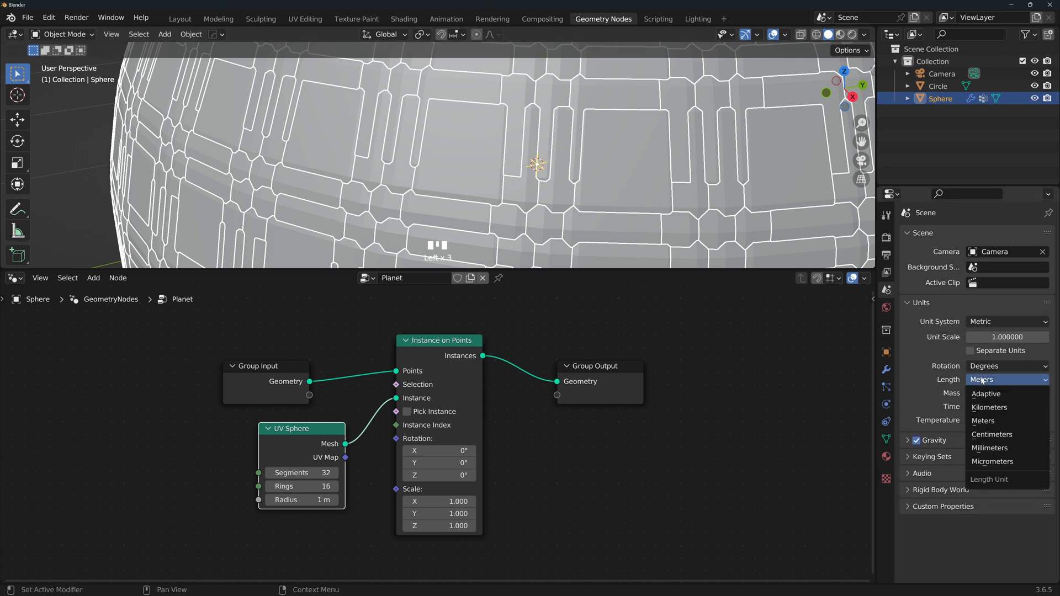
click(991, 434)
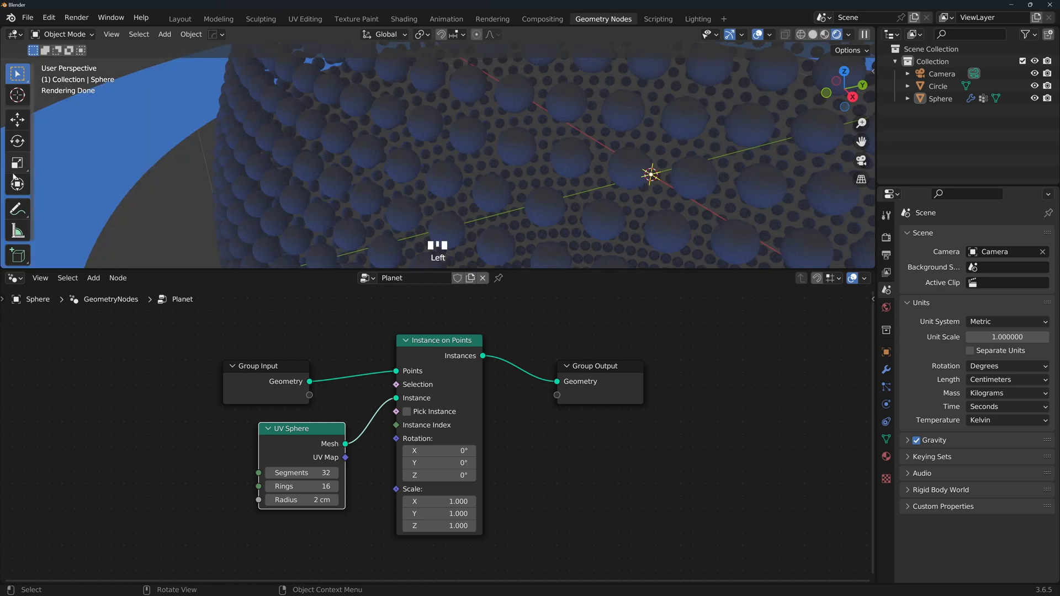
mouse_move(598, 177)
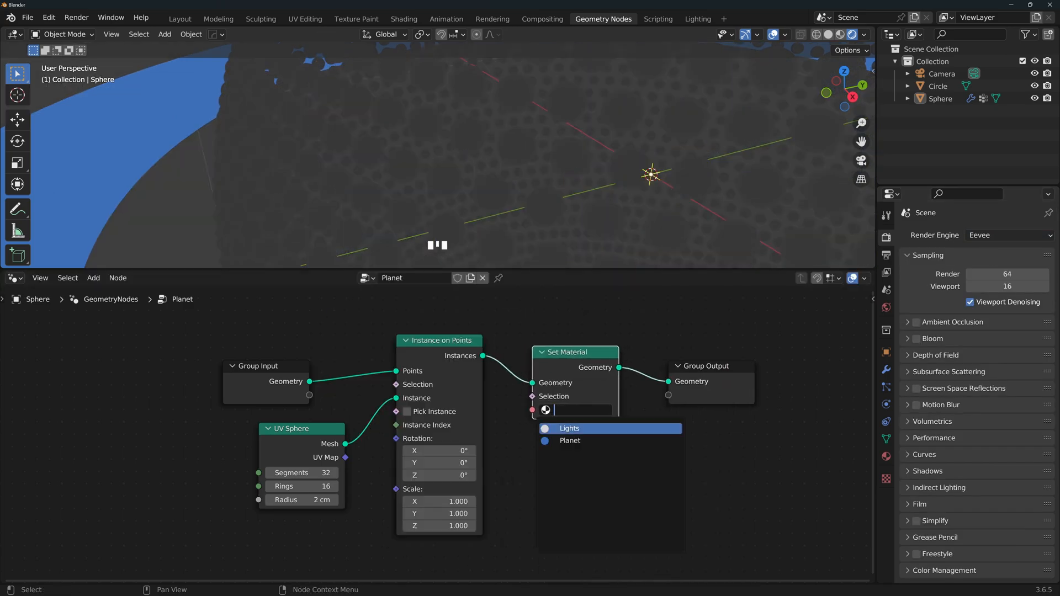
Step: Assign the Lights material to the instanced spheres via a Set Material node
click(569, 428)
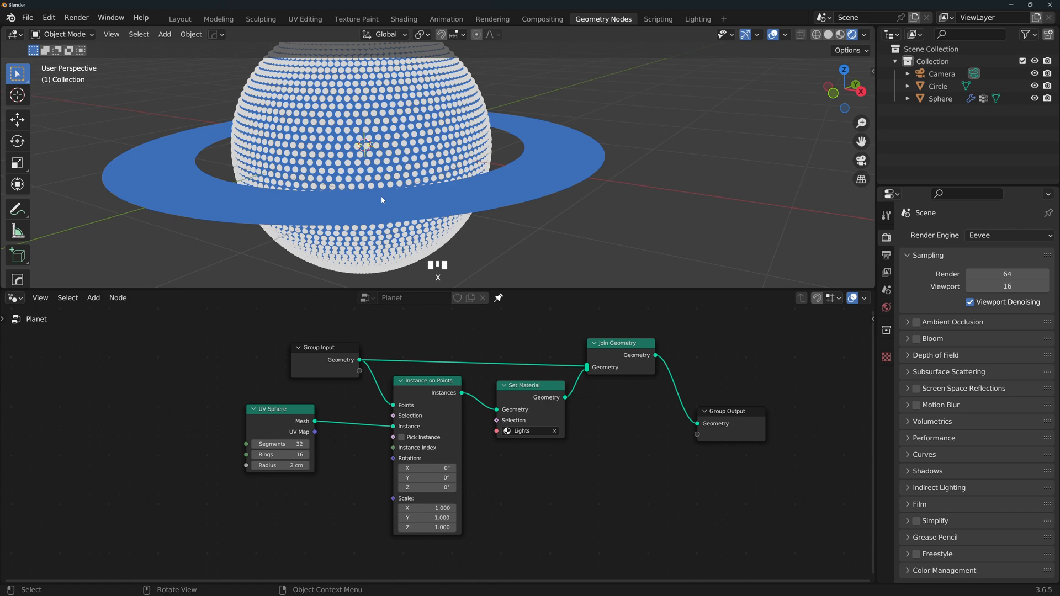
mouse_move(319, 477)
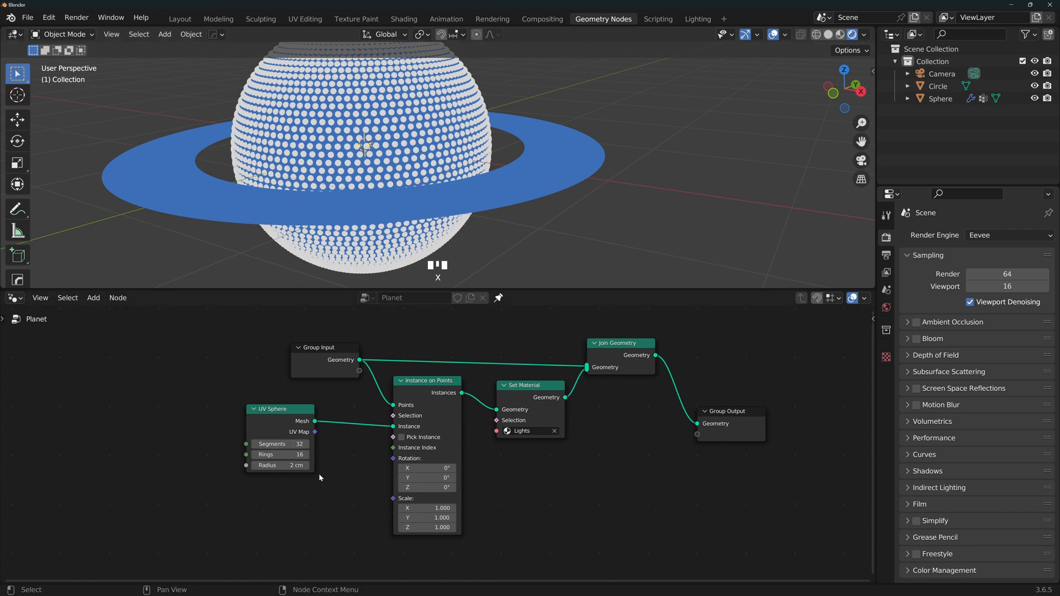
mouse_move(320, 508)
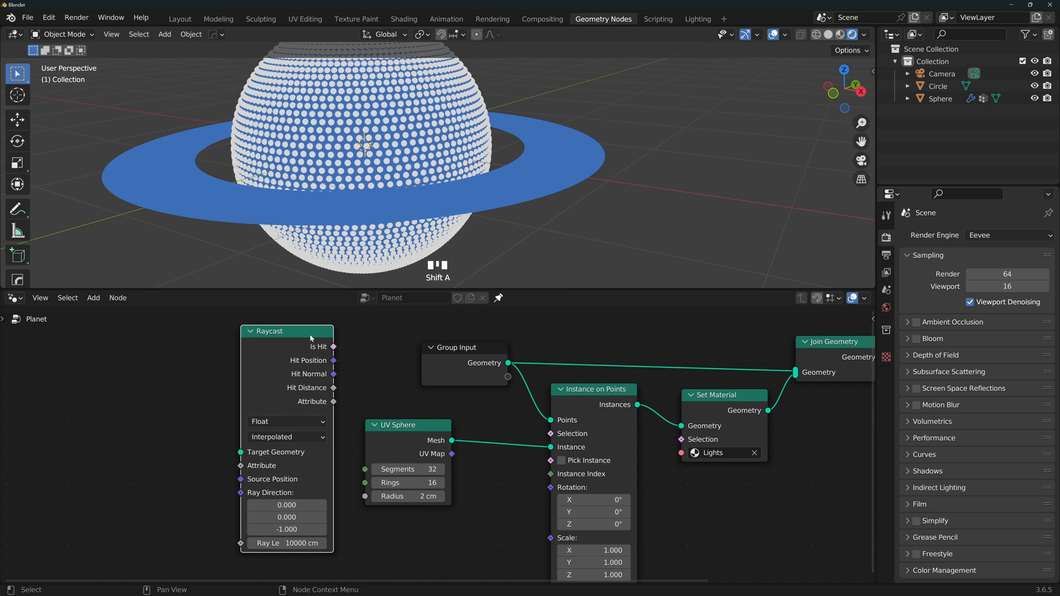
mouse_move(441, 212)
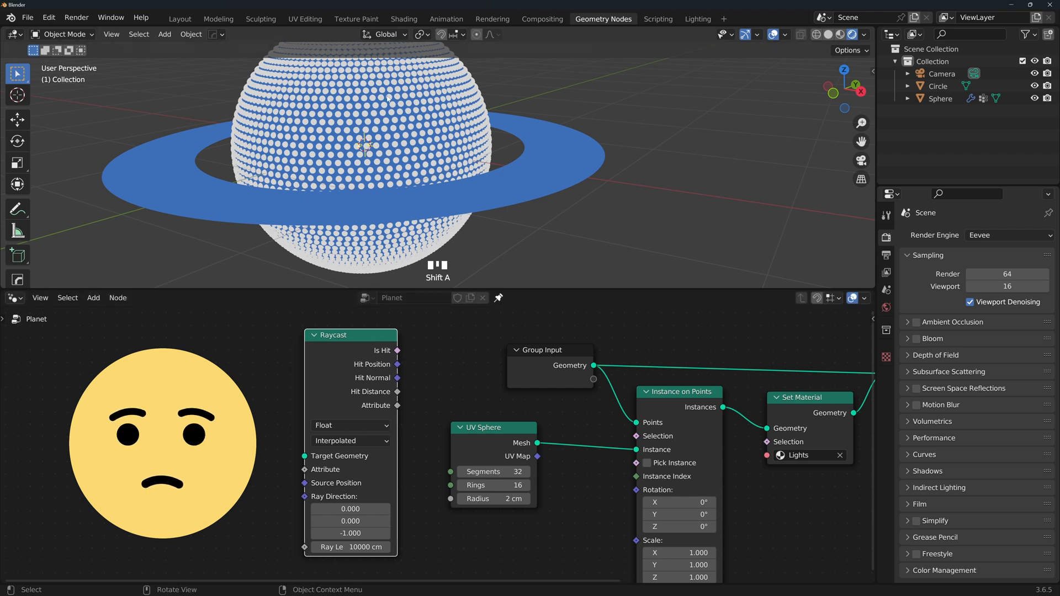
Step: Undo a misstep while placing the Raycast node in the Planet node tree
key(ctrl+z)
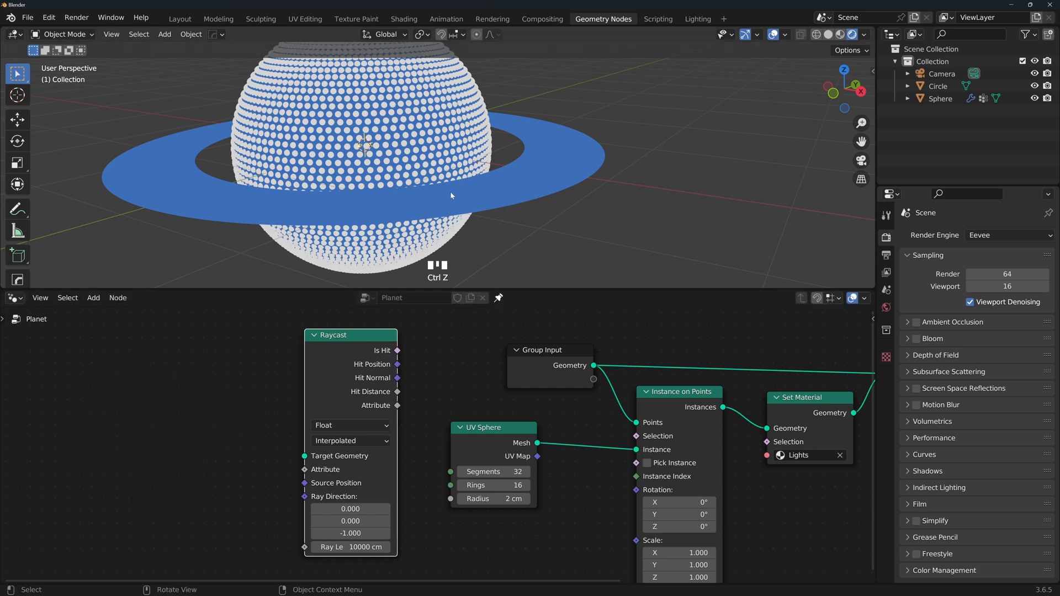
mouse_move(722, 178)
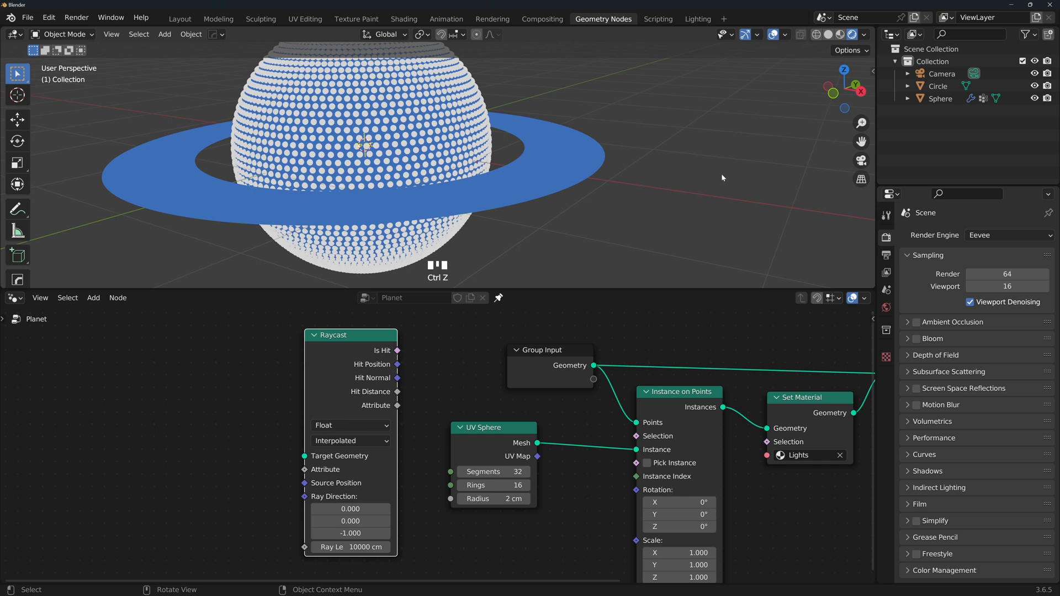
mouse_move(726, 192)
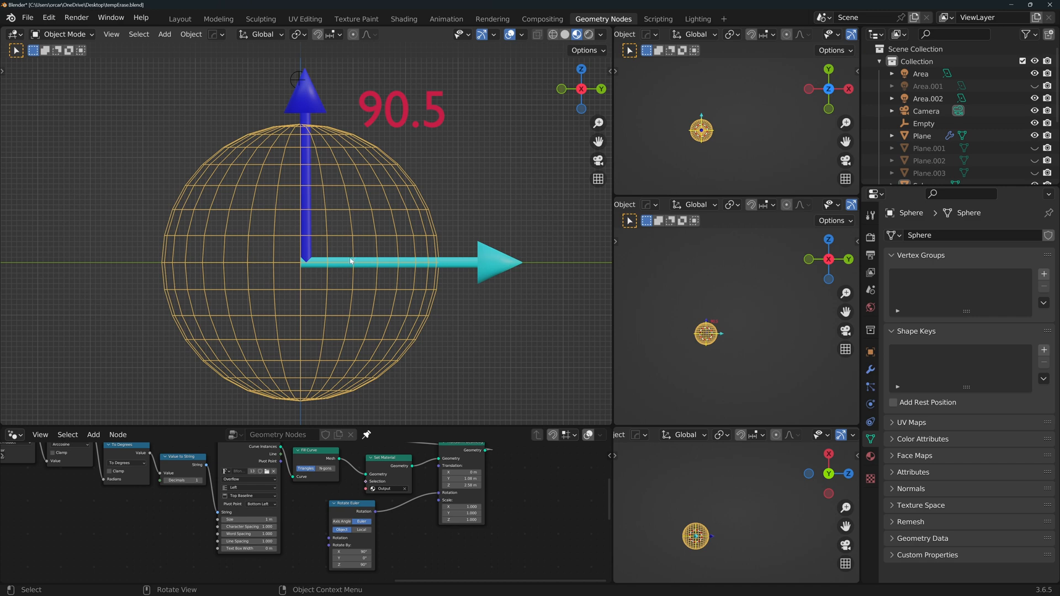
mouse_move(474, 271)
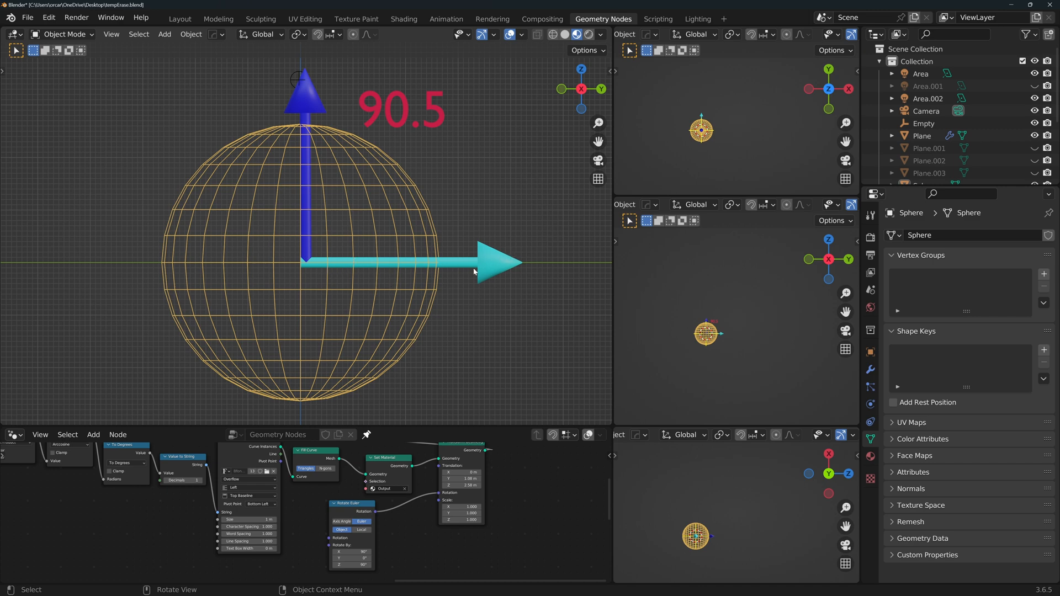
mouse_move(529, 275)
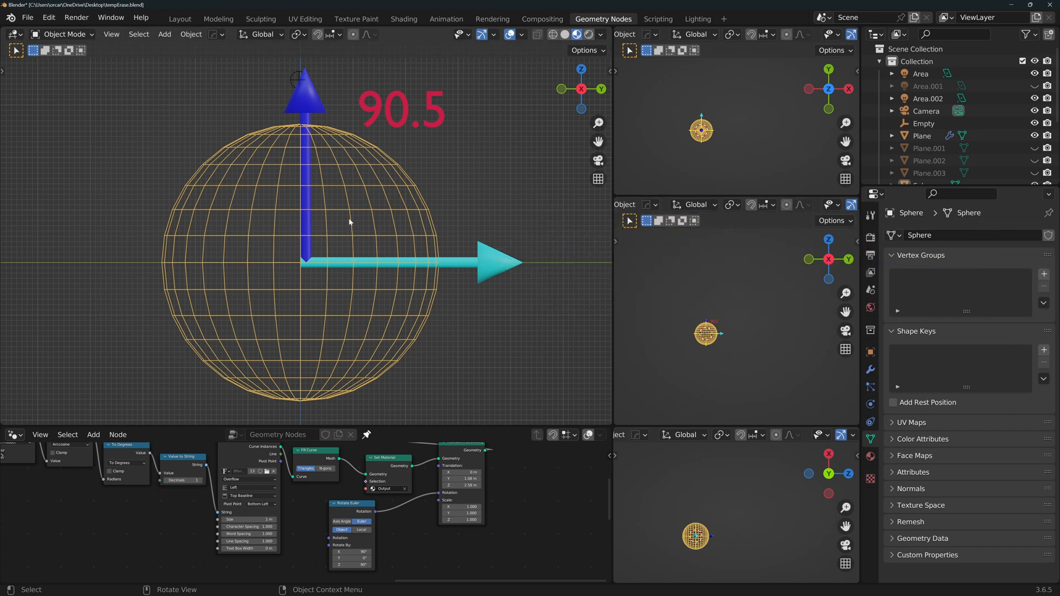
mouse_move(679, 266)
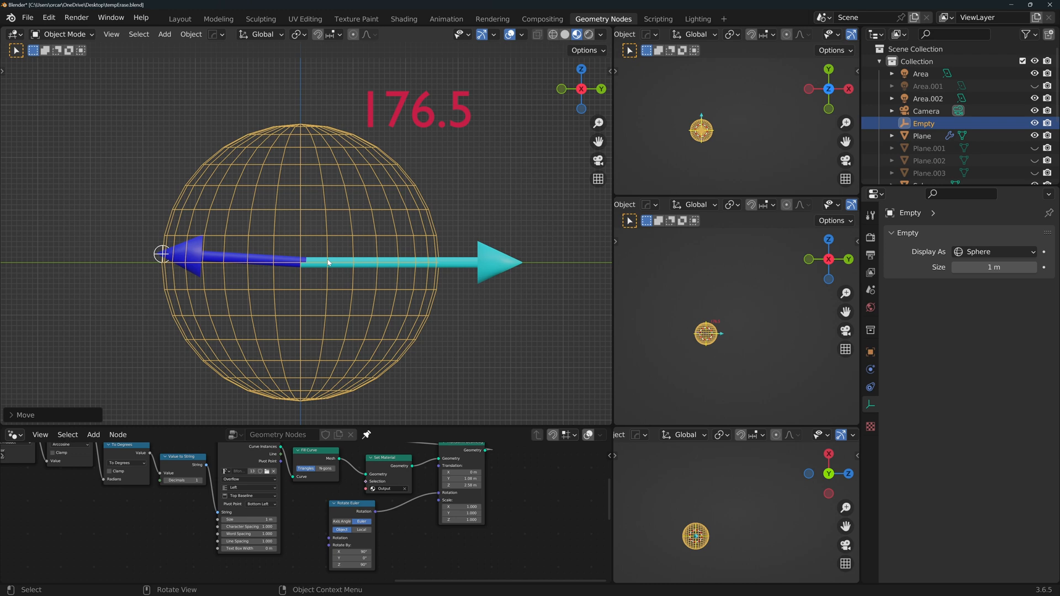
mouse_move(144, 271)
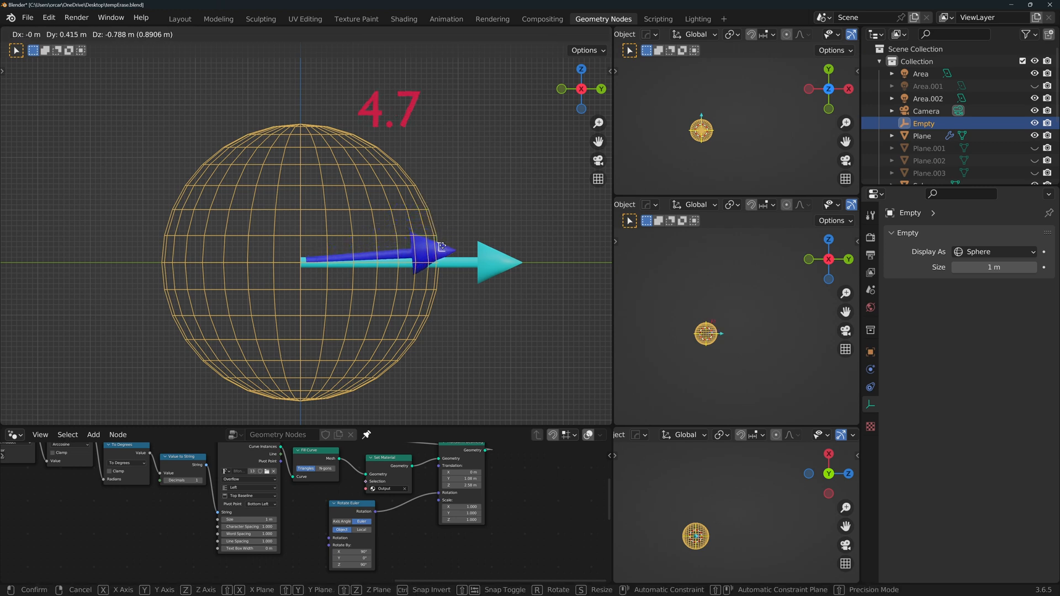
Step: Move the Empty so the blue arrow nearly aligns with the cyan arrow, reading 4.7
click(469, 264)
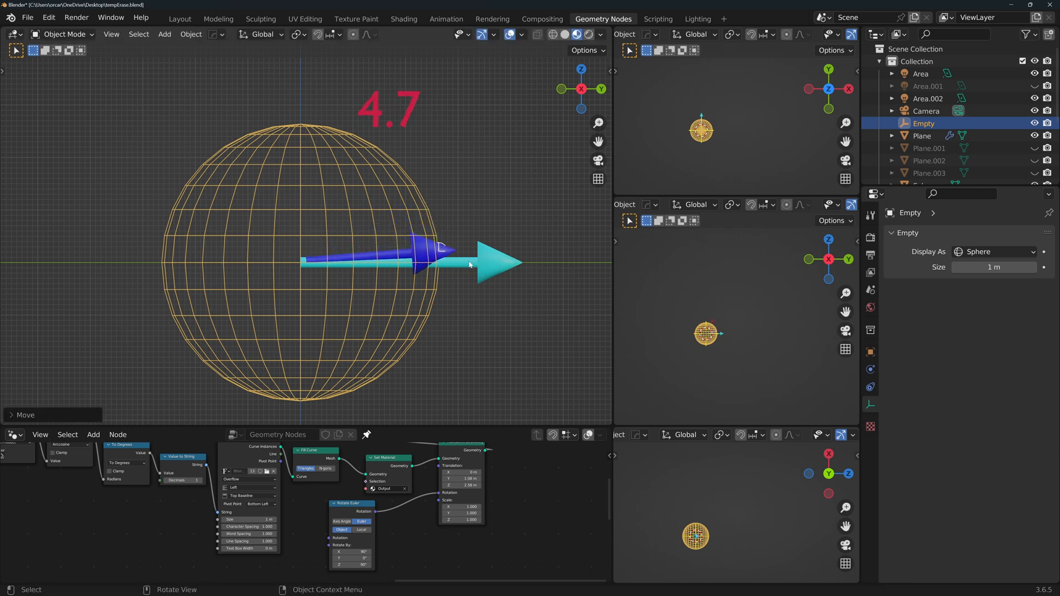
drag(433, 242, 331, 146)
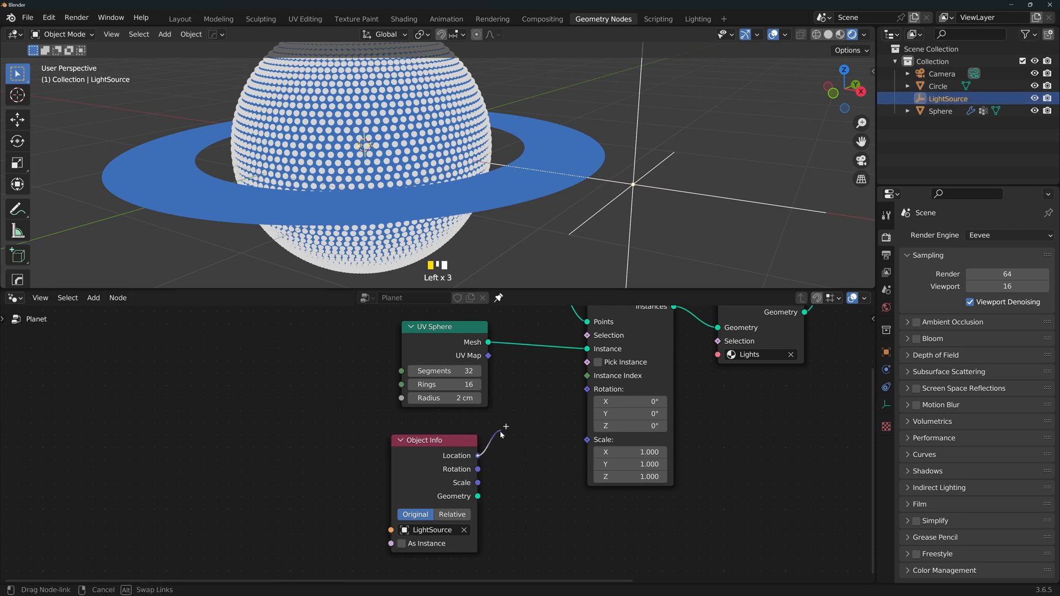
Step: Parent the LightSource empty to the new Bezier circle via Ctrl+P > Object
scroll(down, 3)
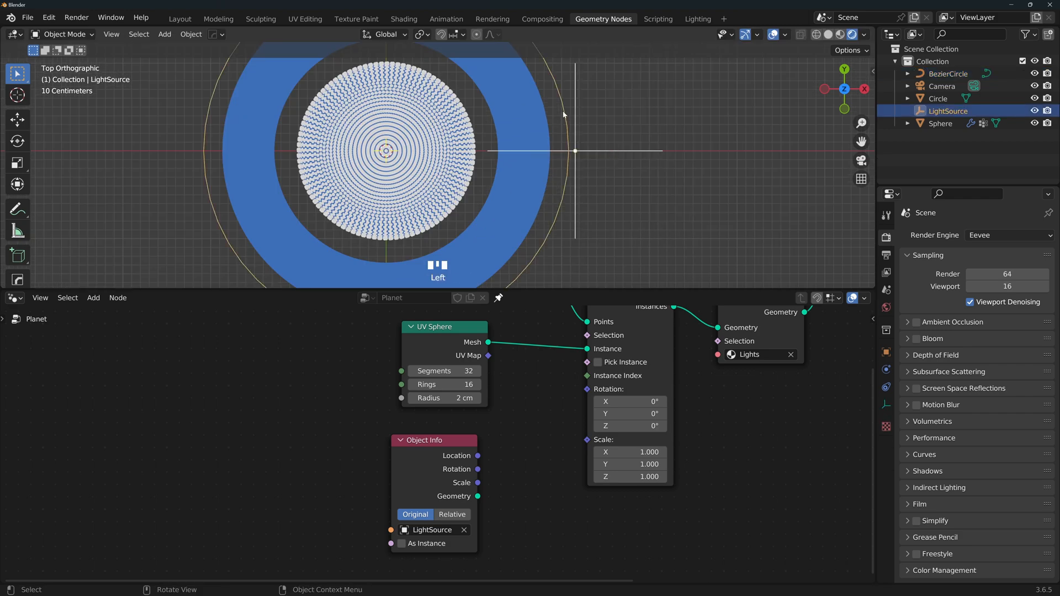
key(ctrl+p)
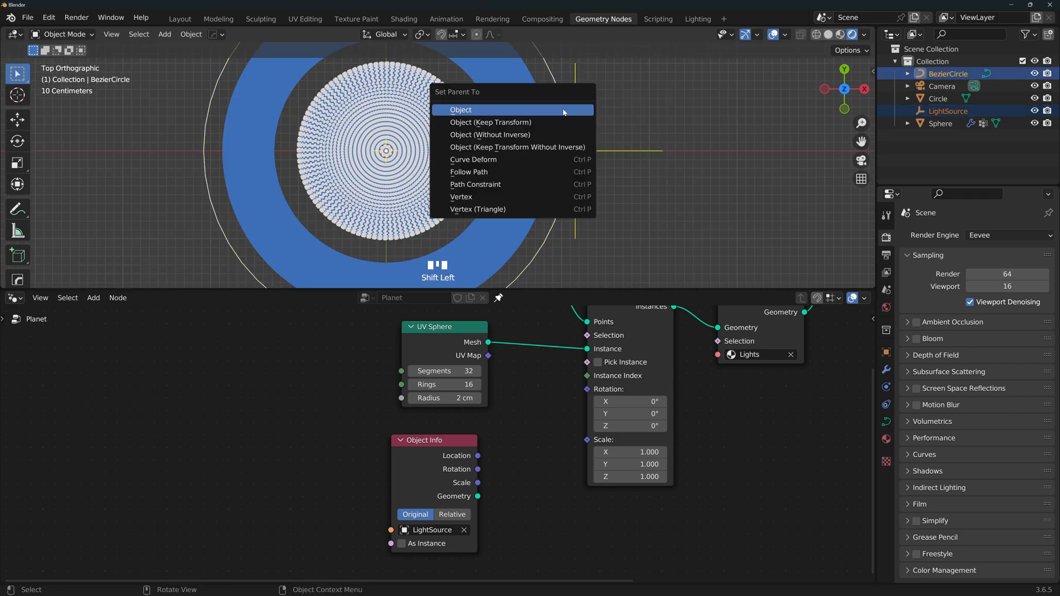
click(460, 110)
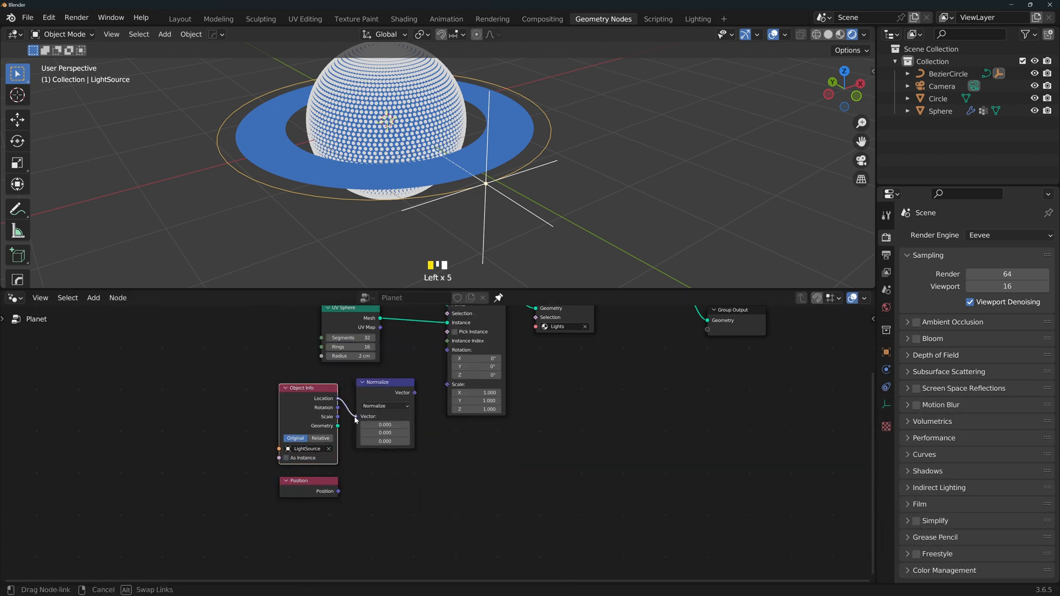
Step: Duplicate the Normalize node for the second vector and start adding a Math node for the dot product
key(shift+d)
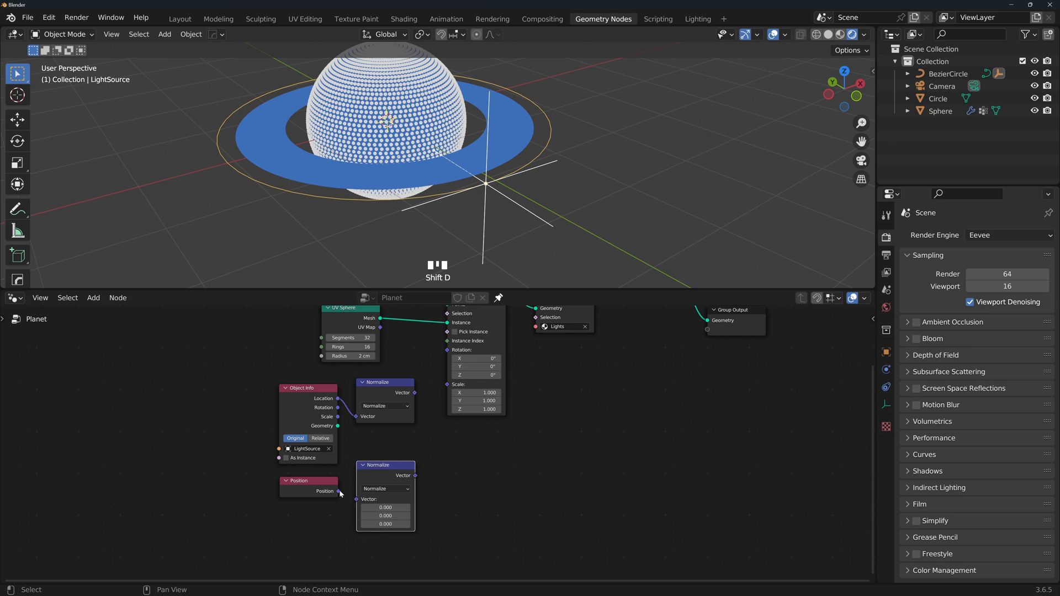
click(497, 465)
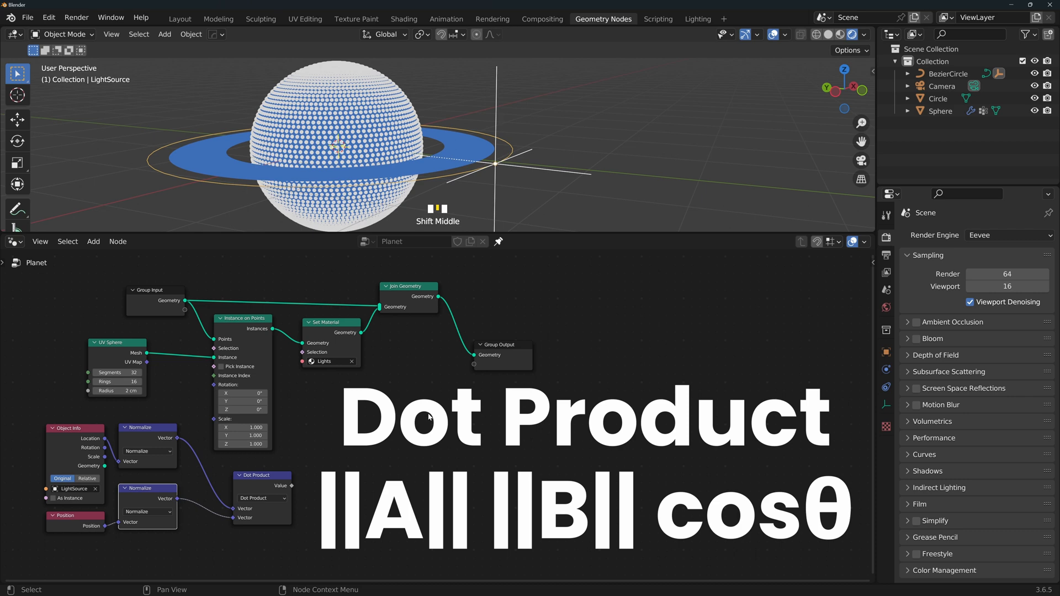
drag(318, 517, 636, 517)
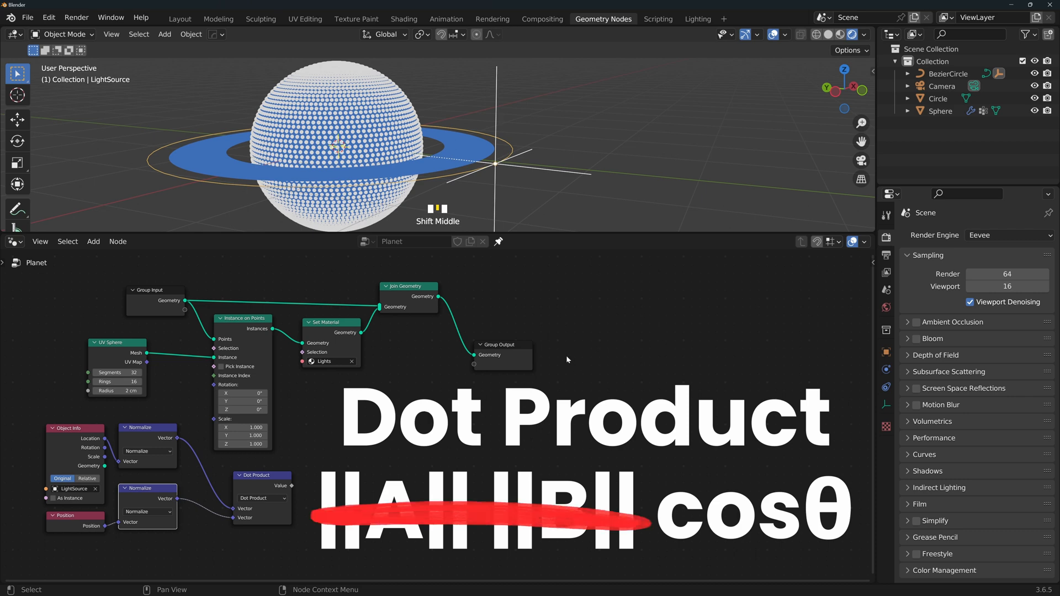
text(math)
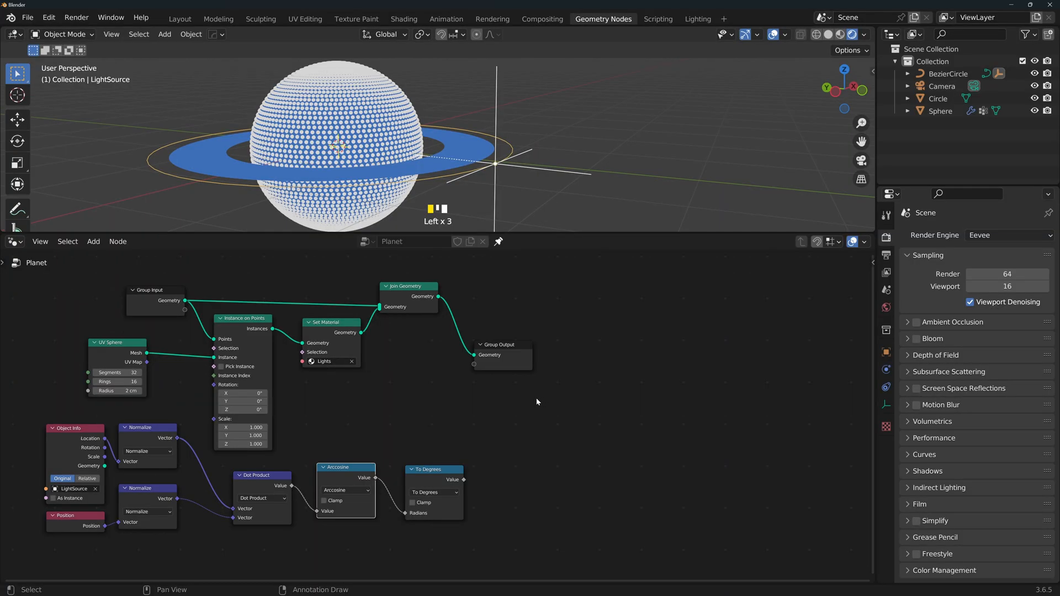
mouse_move(332, 501)
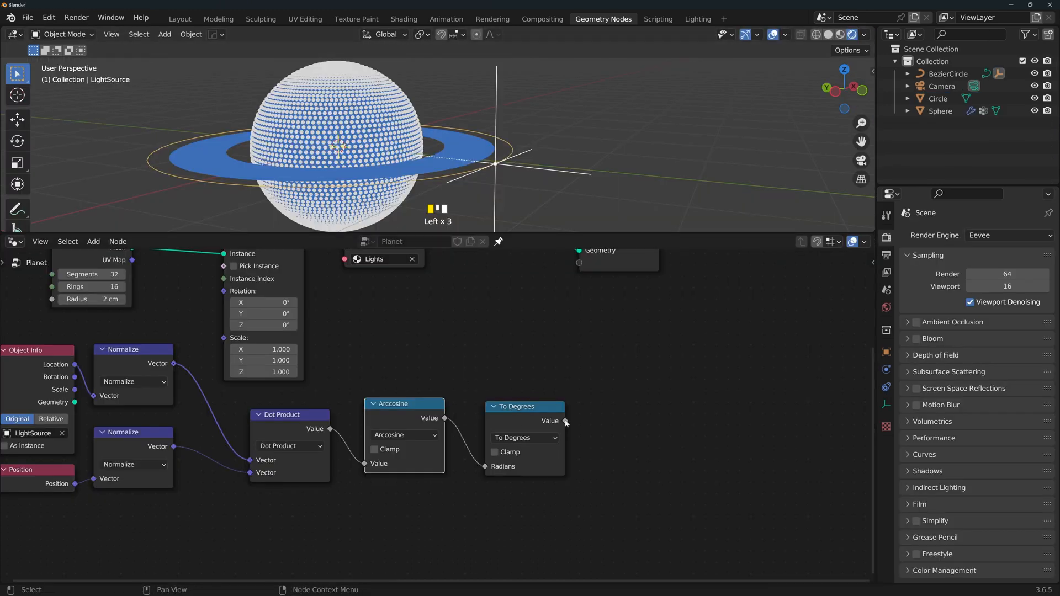
Step: Feed the degrees value into a Map Range node with From Min 113.3 and From Max 0
click(565, 421)
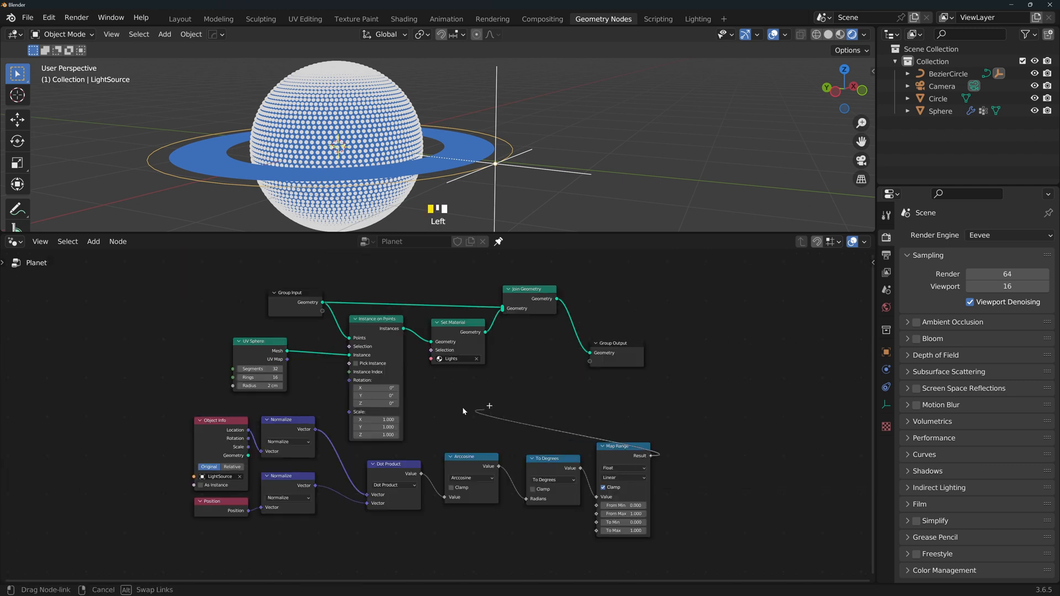
scroll(down, 3)
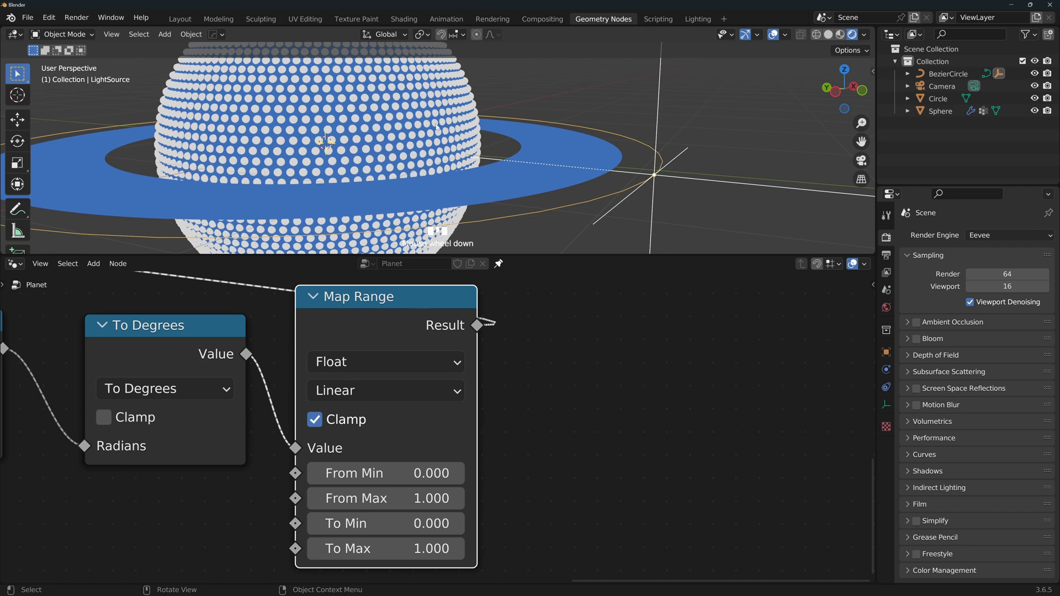
mouse_move(483, 155)
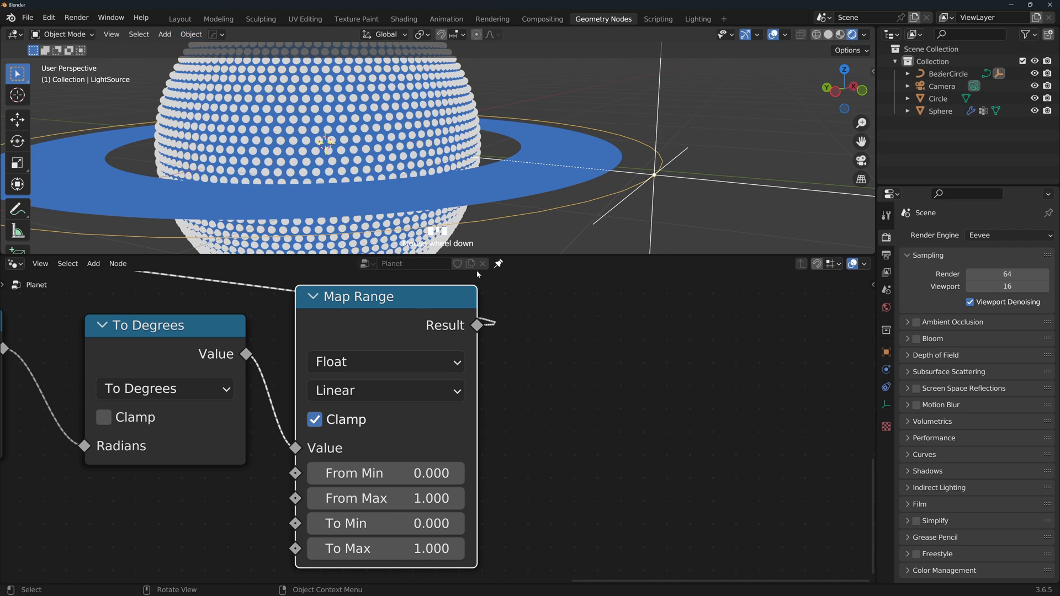
mouse_move(152, 64)
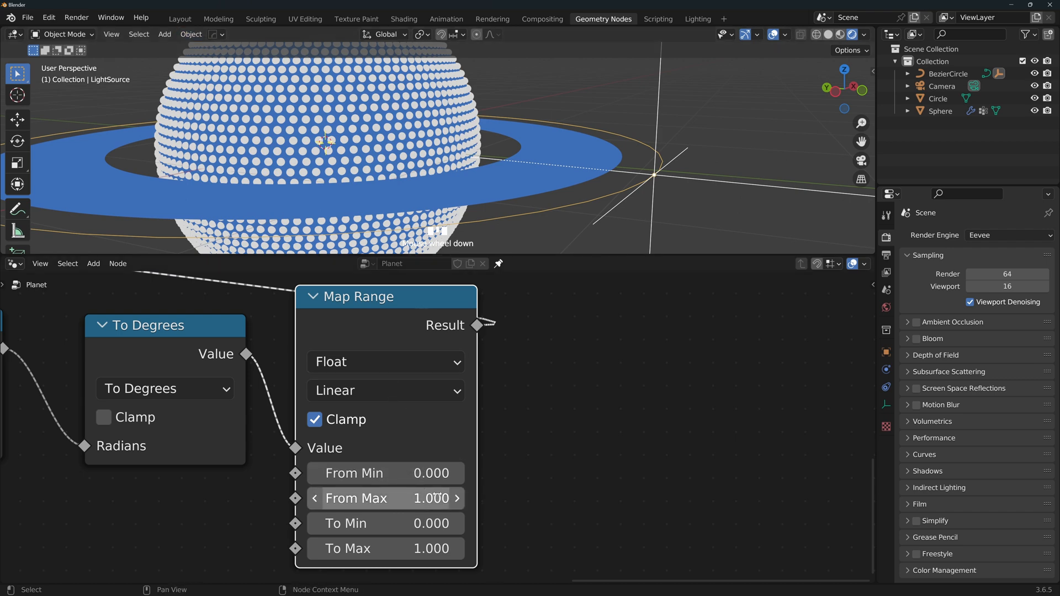
click(385, 498)
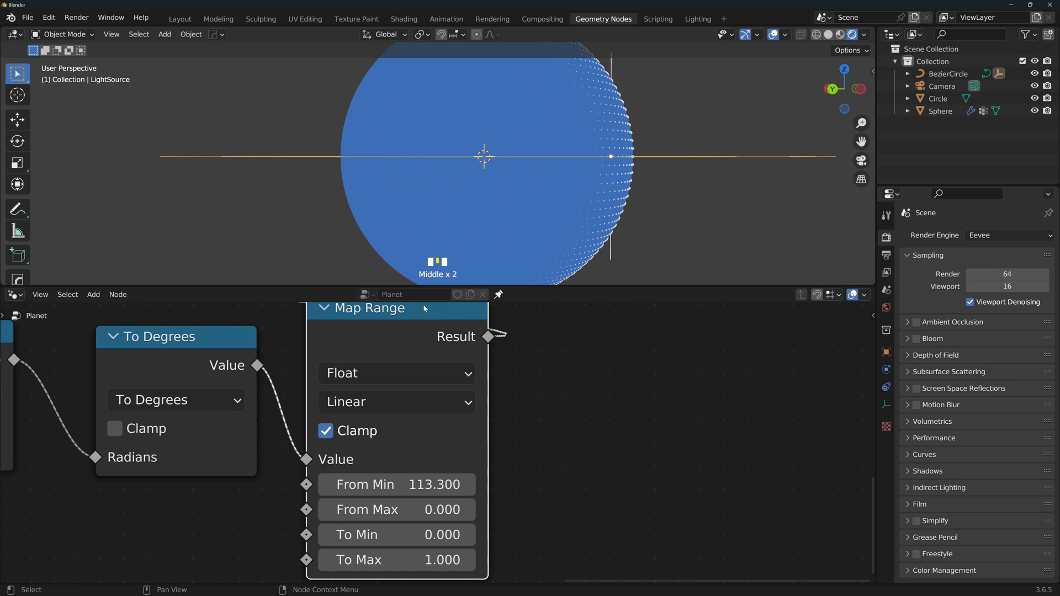
mouse_move(367, 217)
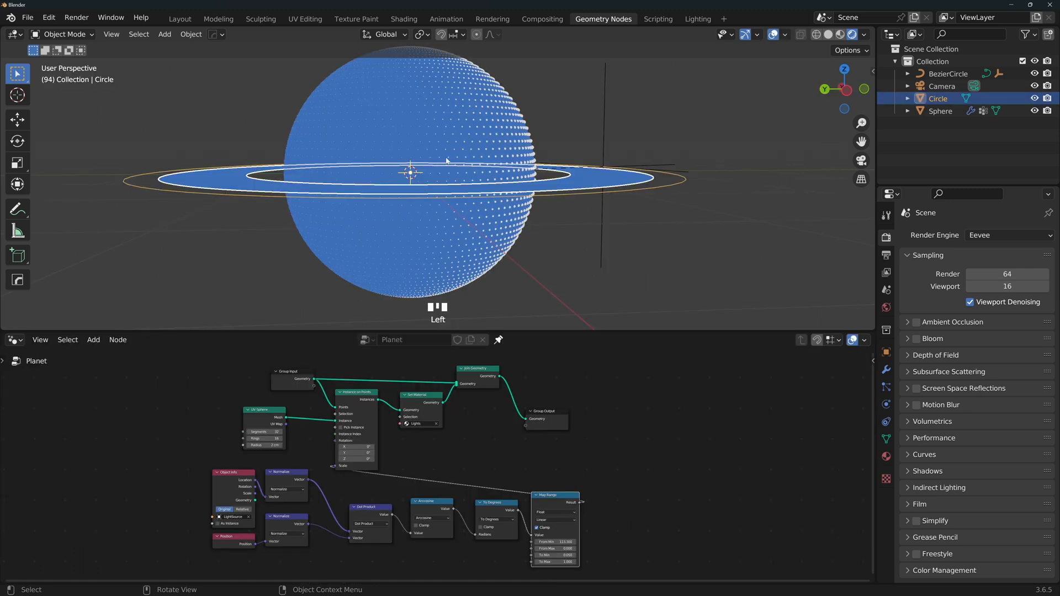
mouse_move(421, 165)
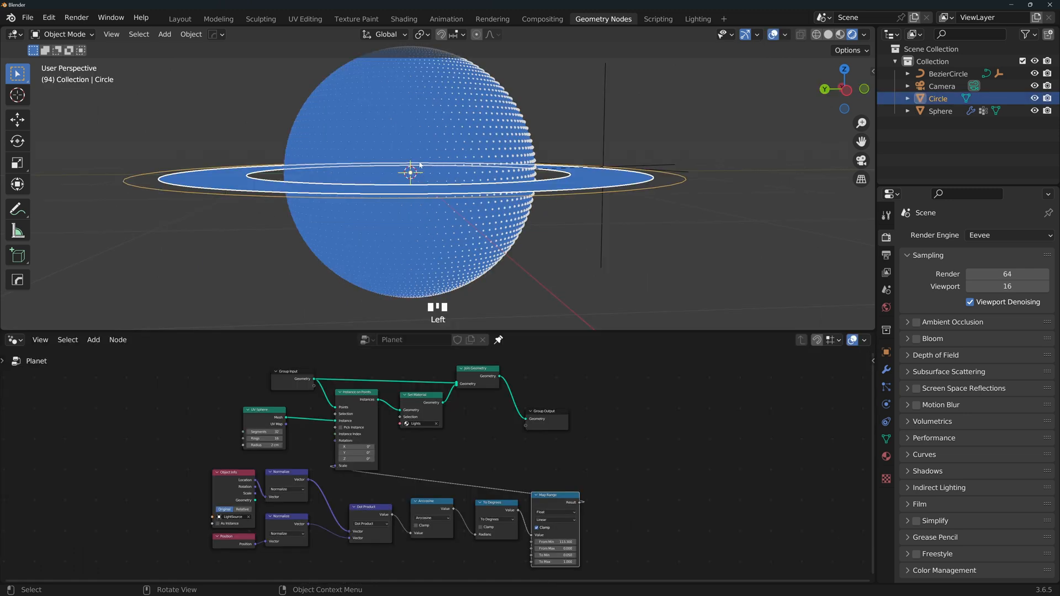
mouse_move(364, 170)
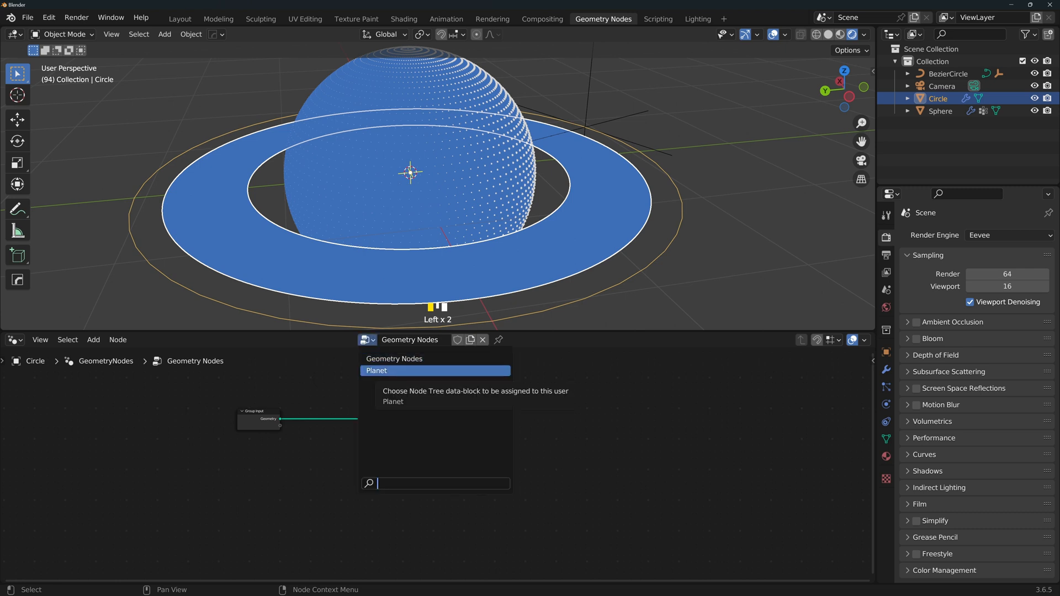
Step: Assign the dot setup to the ring as Rings and retune its Map Range to From Min 152.8, To Max 0.7
click(375, 371)
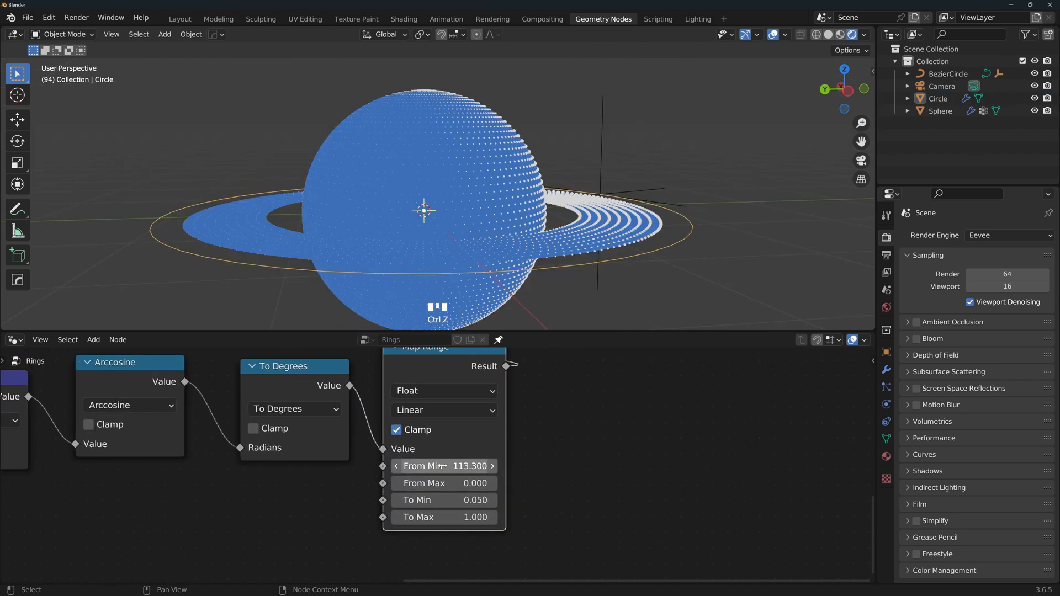
drag(443, 465, 474, 466)
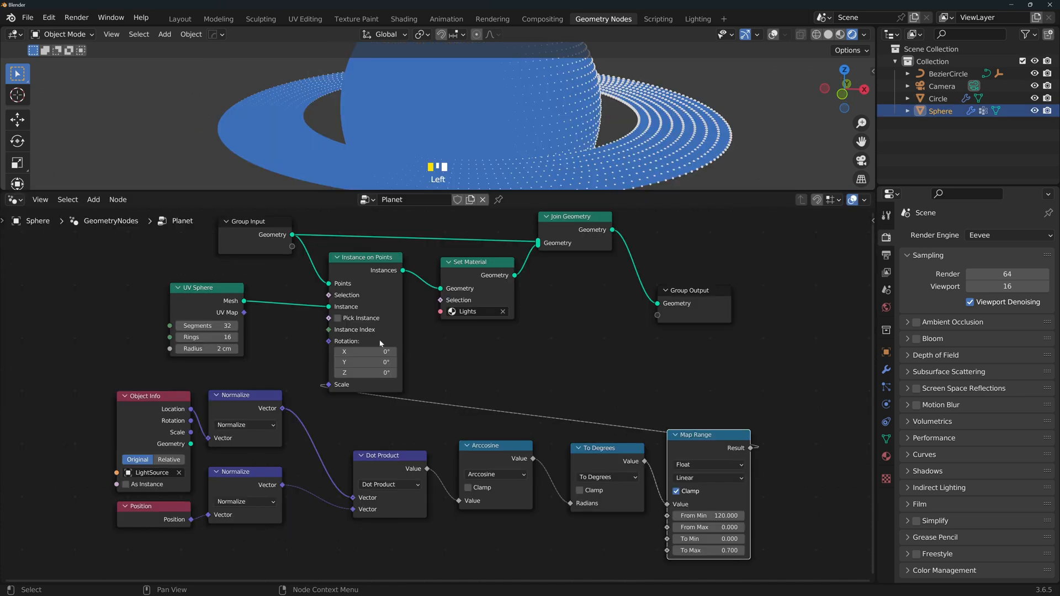
mouse_move(452, 353)
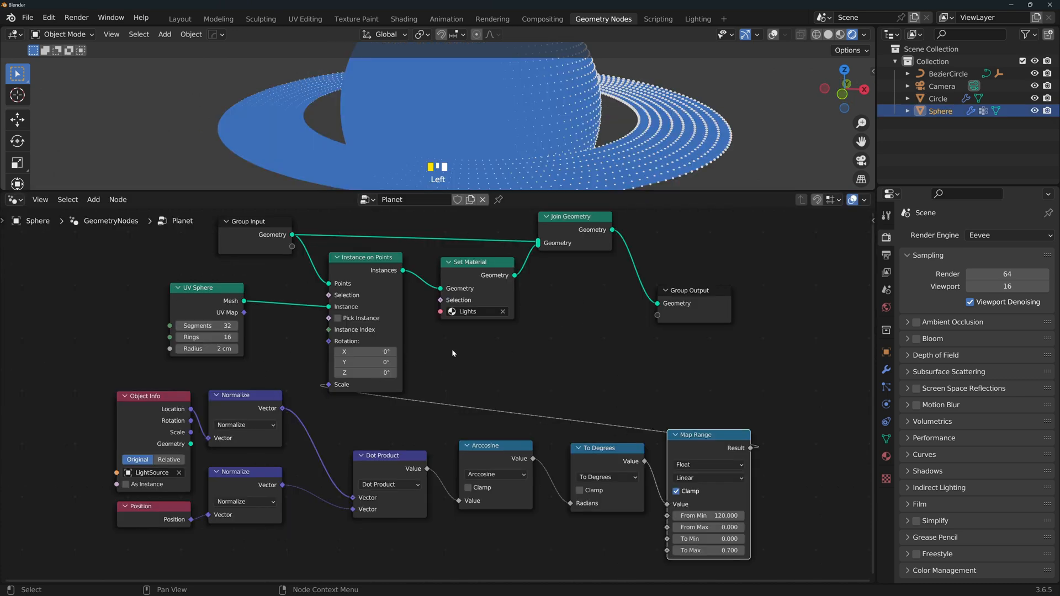
click(938, 98)
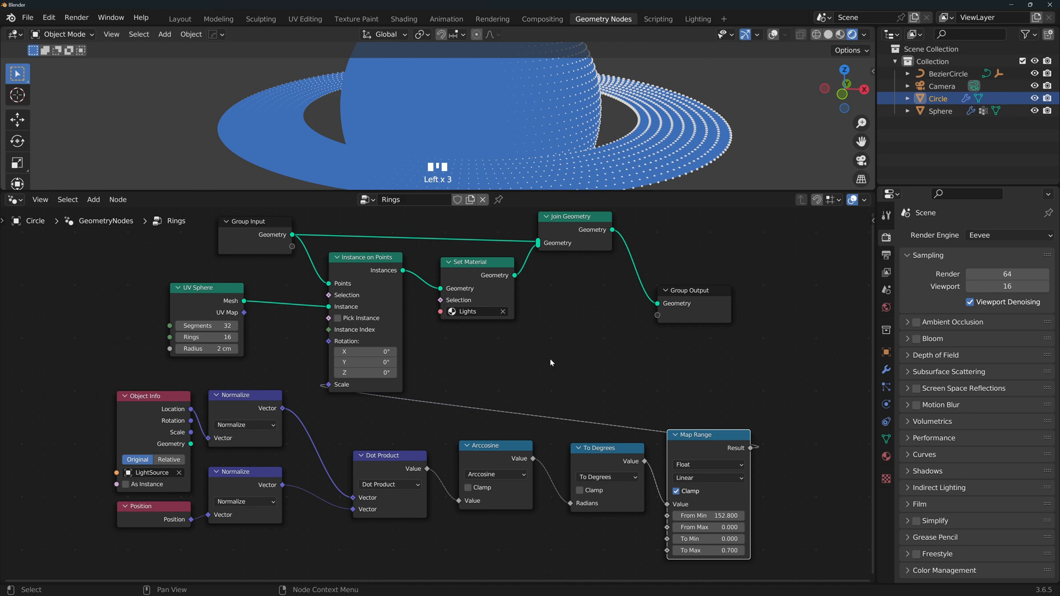
click(178, 19)
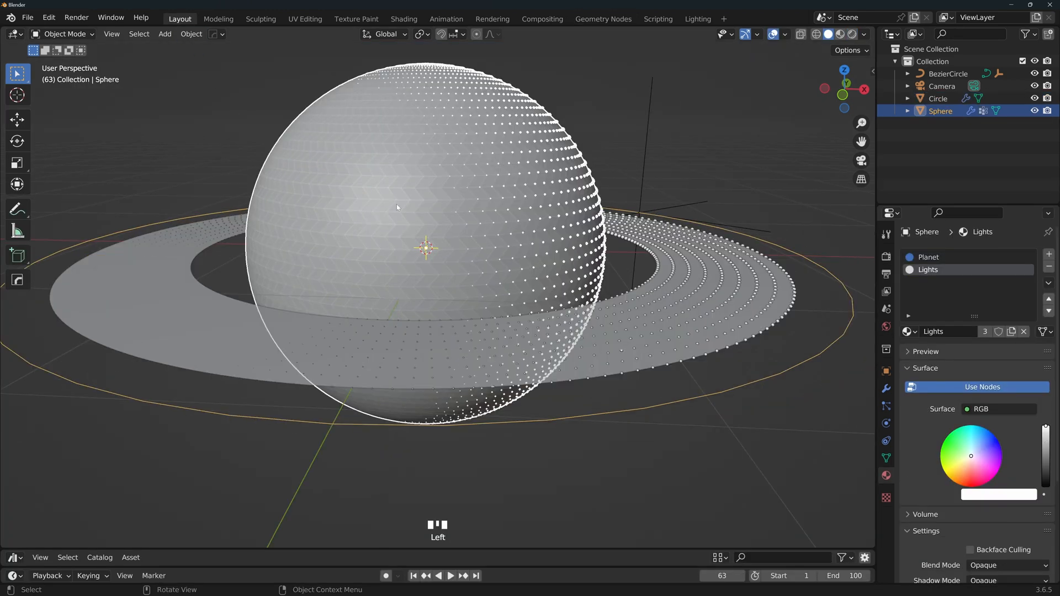
Step: Check the Planet material, then set the World background colour to blue
click(929, 257)
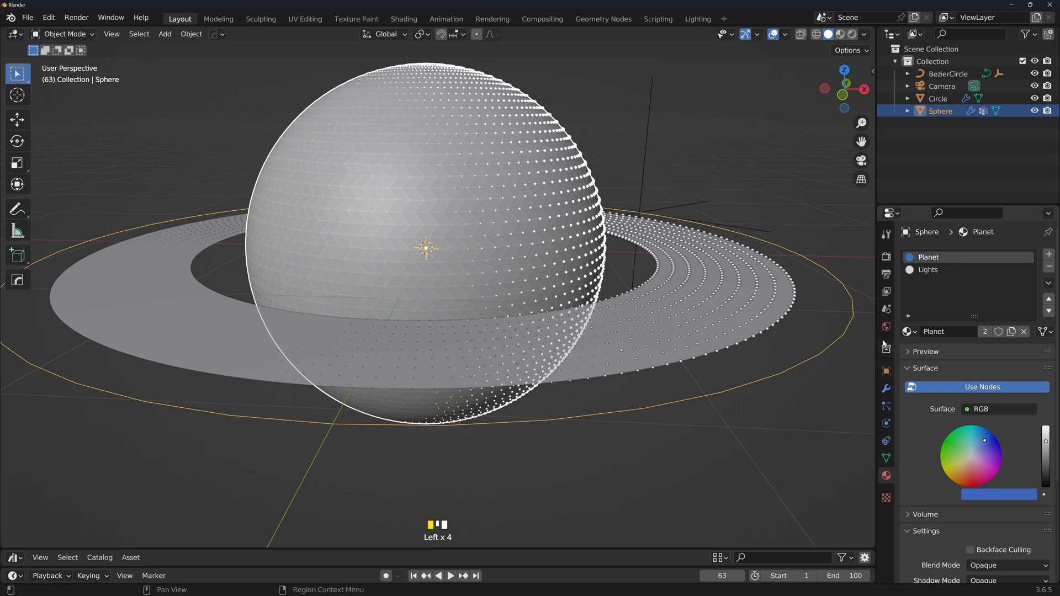
click(885, 327)
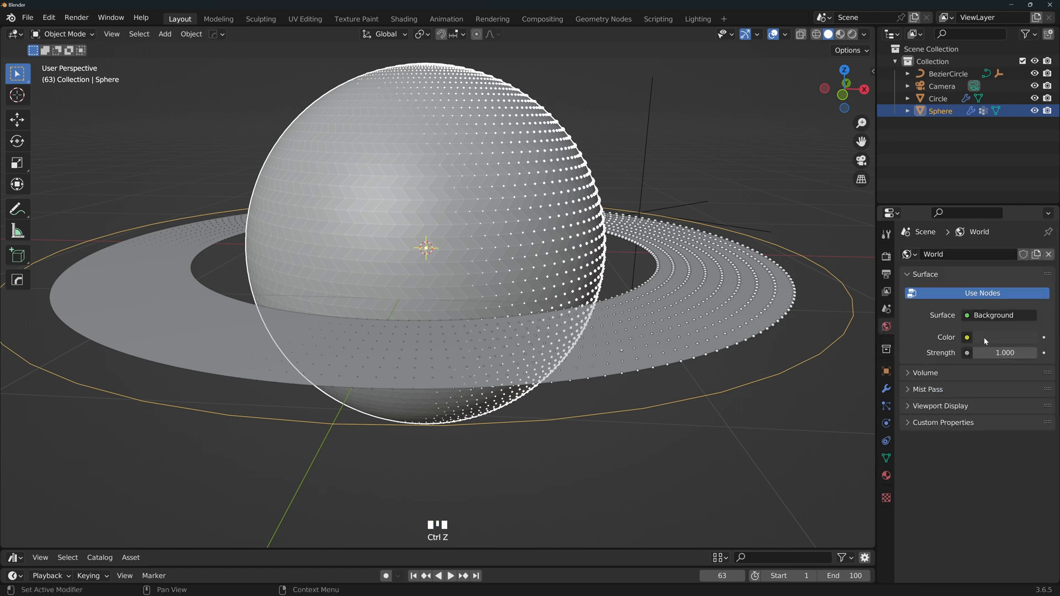
click(1004, 336)
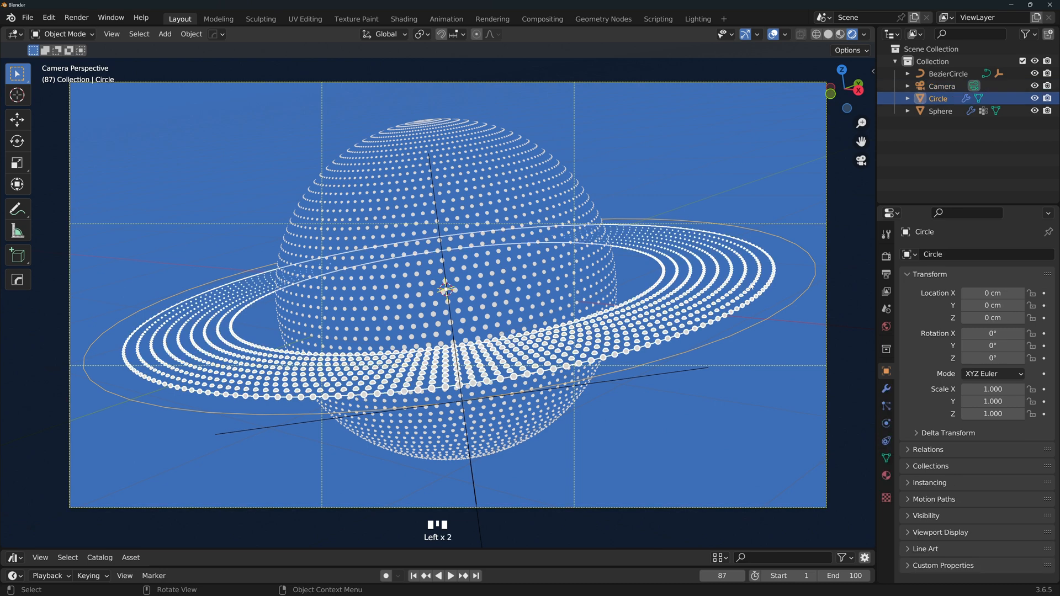
Step: Select an edge loop on the ring in edit mode, then start Render > Render Image
key(Tab)
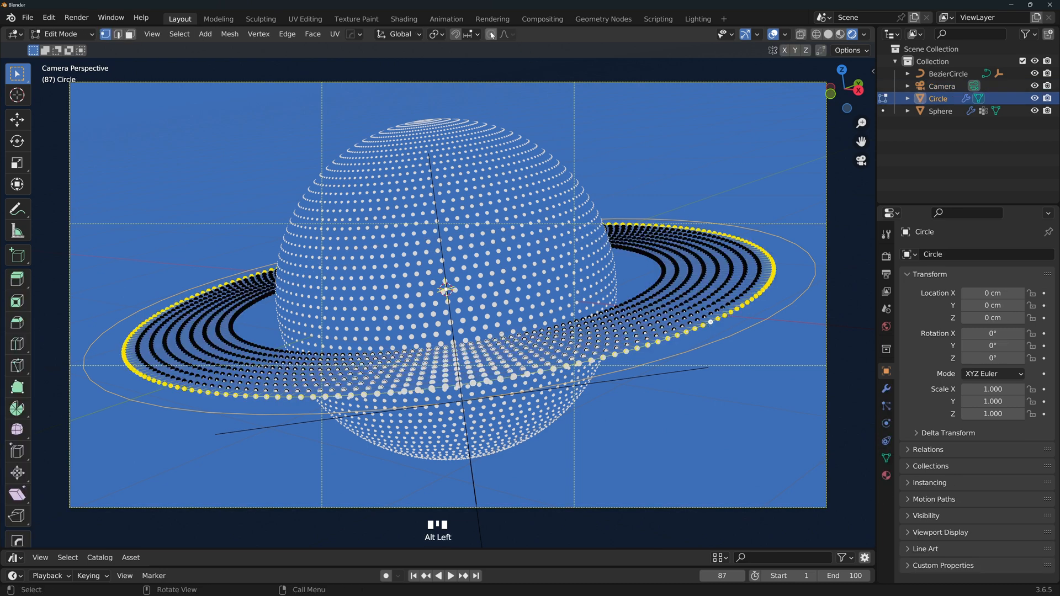
click(510, 34)
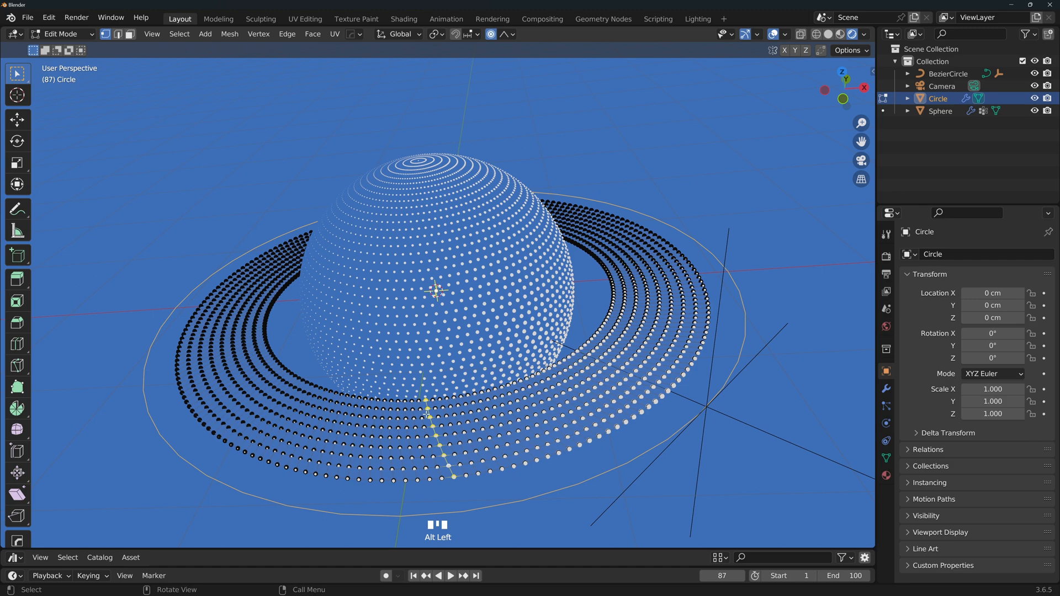
click(77, 17)
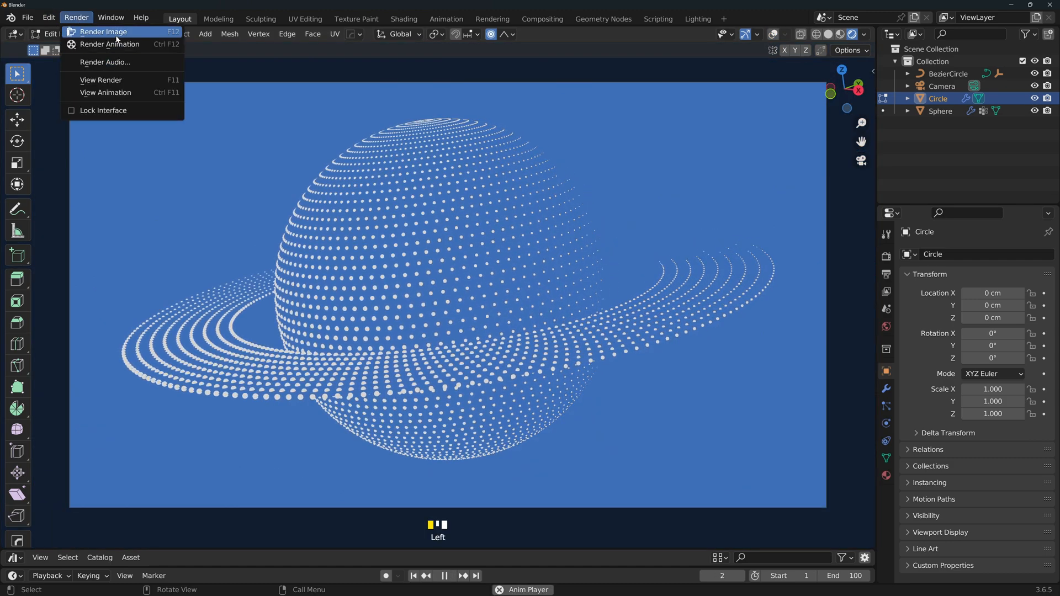